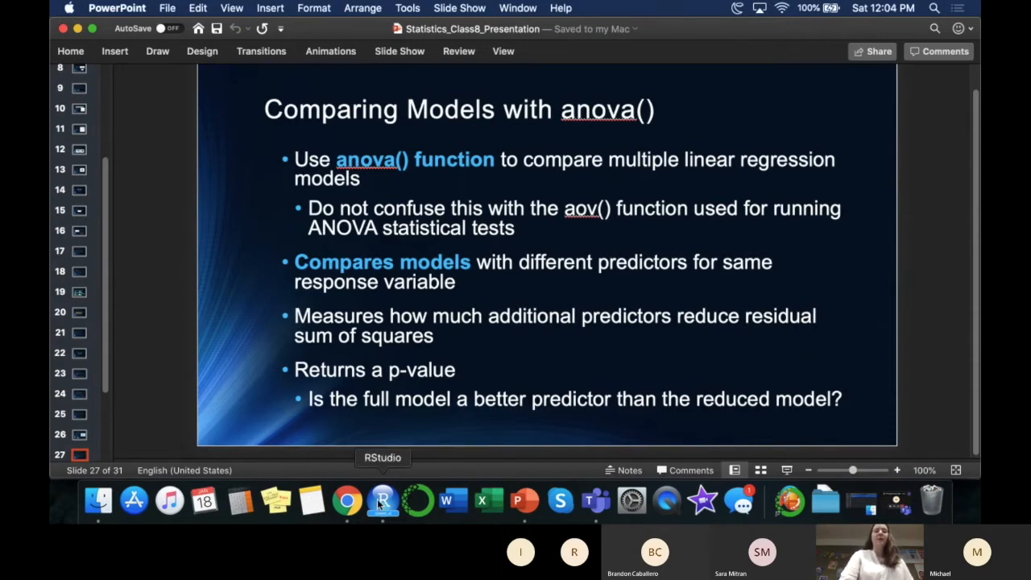
Switch from the anova() comparison slide to RStudio via the Dock.
{"action": "left_click", "coordinate": [383, 501]}
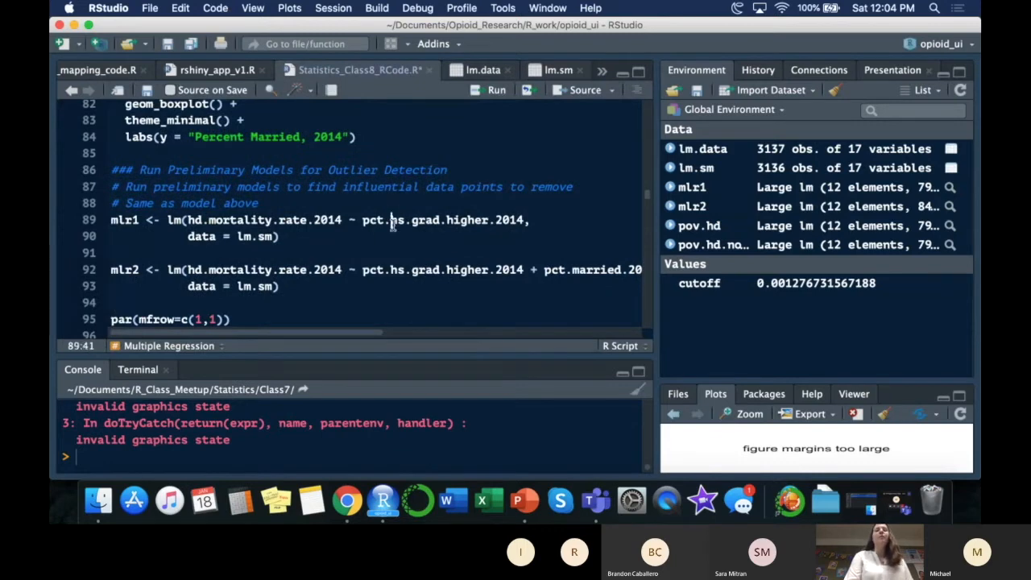
{"action": "double_click", "coordinate": [443, 219]}
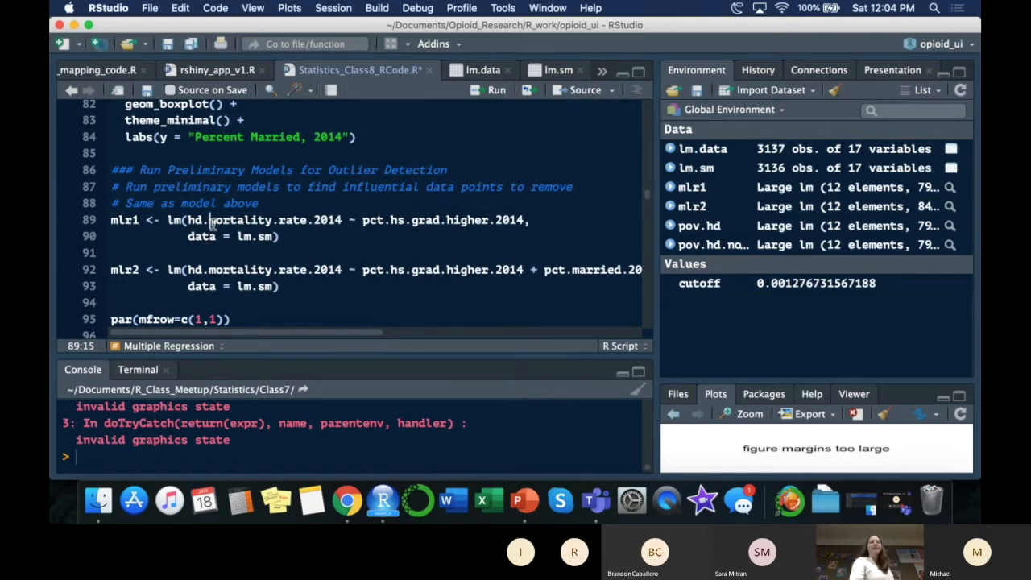
{"action": "scroll", "scroll_direction": "down", "scroll_amount": 3}
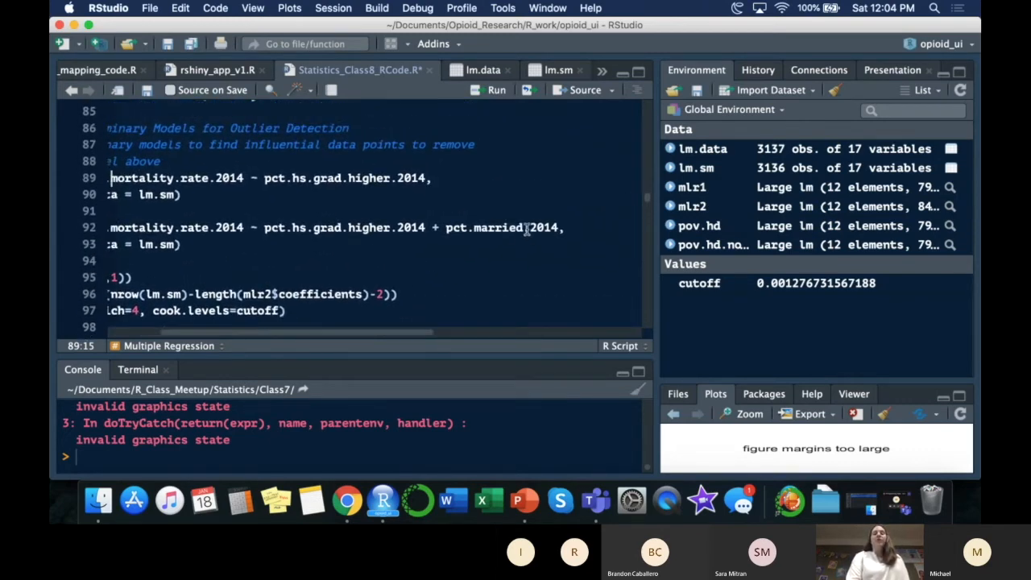
{"action": "double_click", "coordinate": [342, 227]}
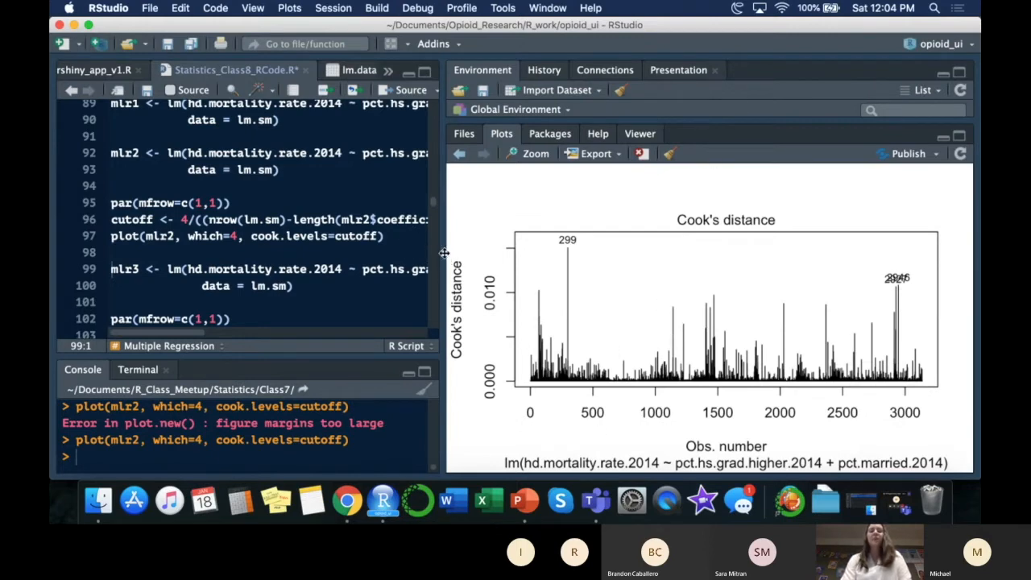
Scroll the script to the mlr3 model and select pct.uninsured.2014.
{"action": "scroll", "scroll_direction": "down", "scroll_amount": 3}
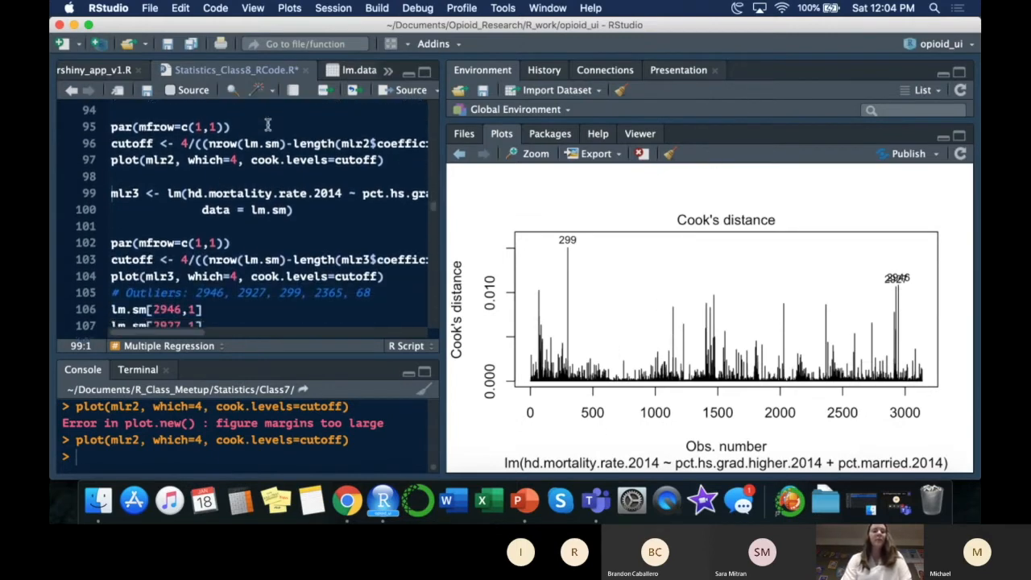
{"action": "scroll", "scroll_direction": "down", "scroll_amount": 3}
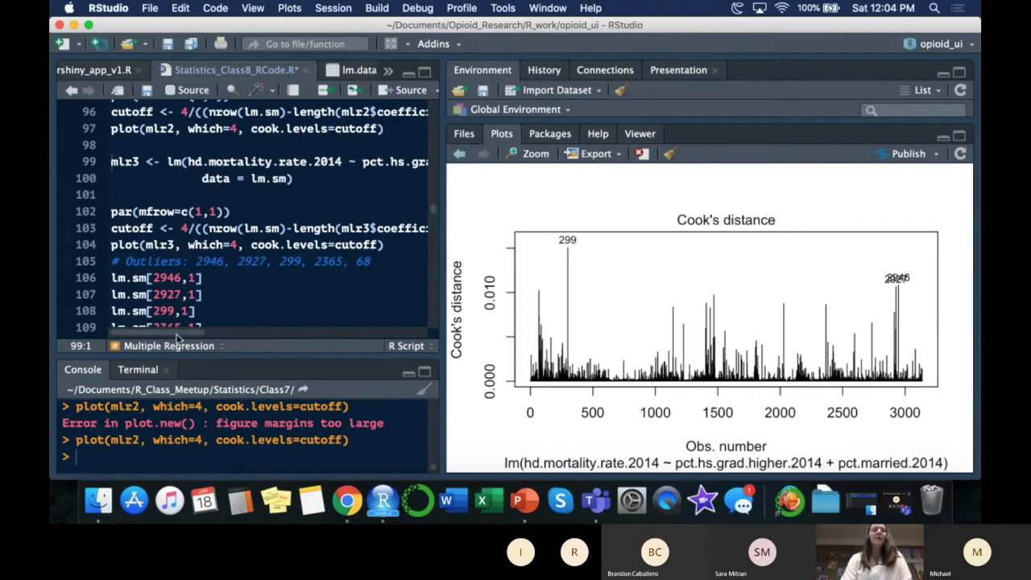
{"action": "scroll", "scroll_direction": "right", "scroll_amount": 3}
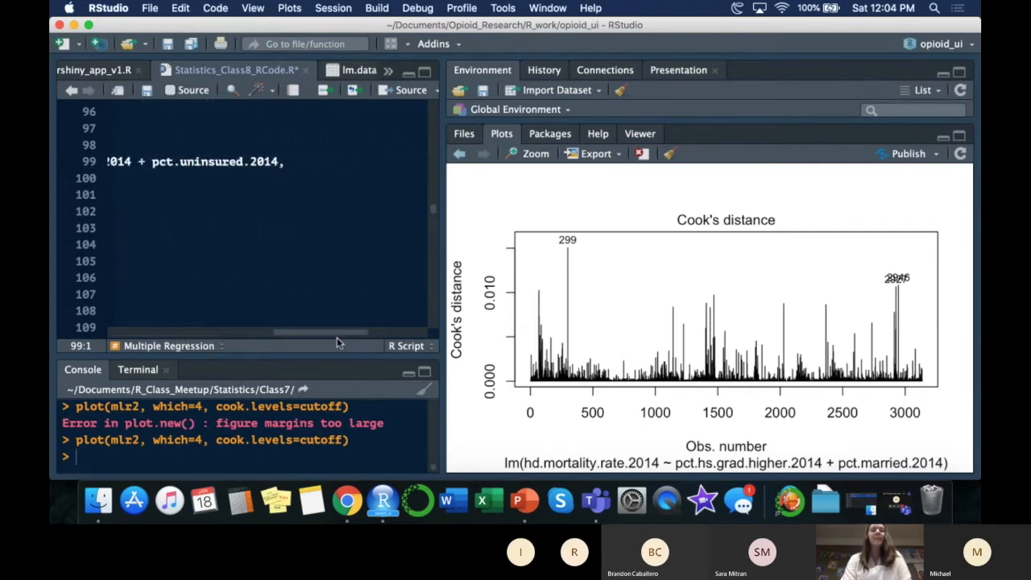
{"action": "double_click", "coordinate": [211, 161]}
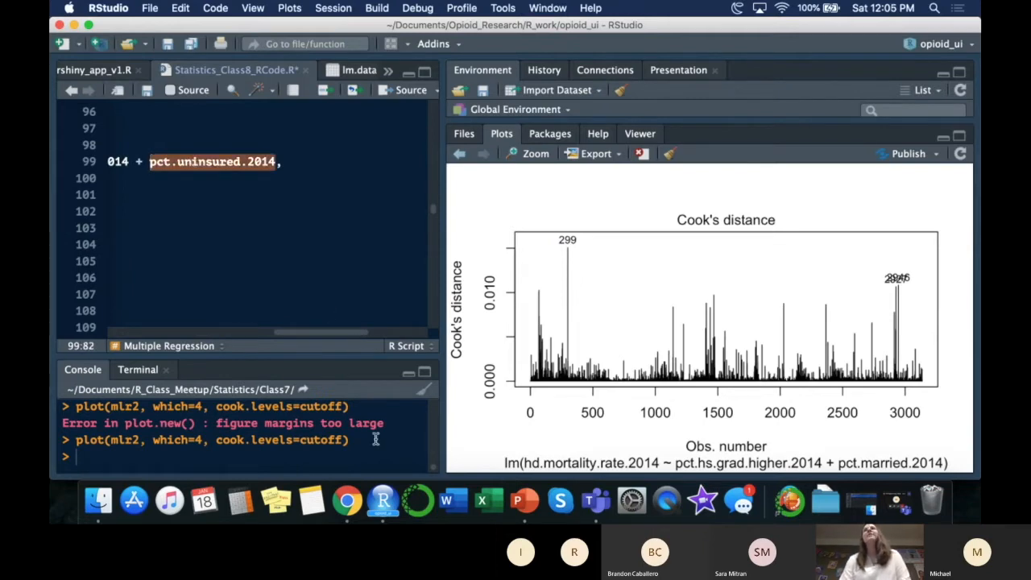
{"action": "mouse_move", "coordinate": [341, 318]}
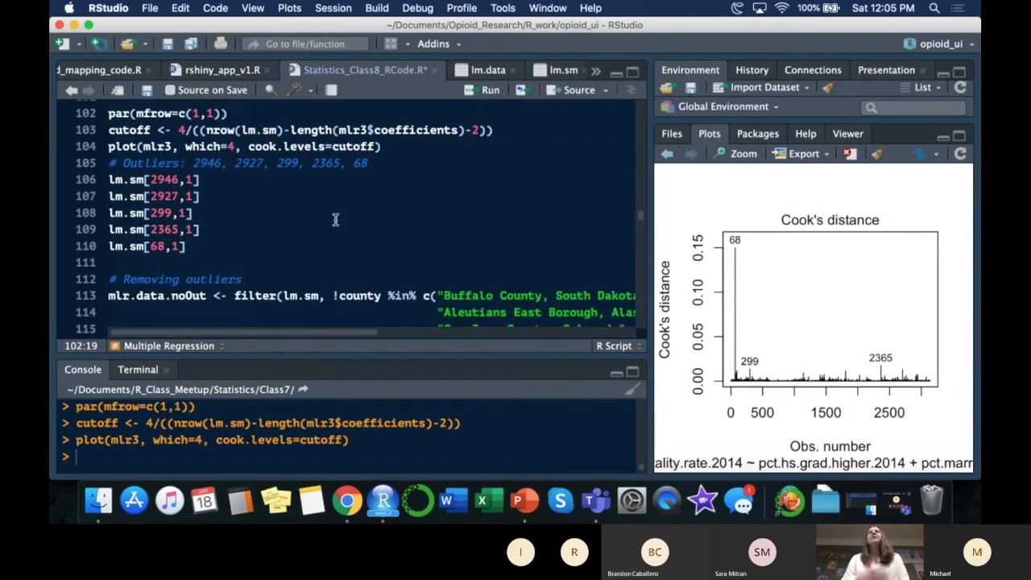
Run the mlr3 Cook's distance plot and the lm.sm[row,1] outlier lookup.
{"action": "left_click", "coordinate": [234, 113]}
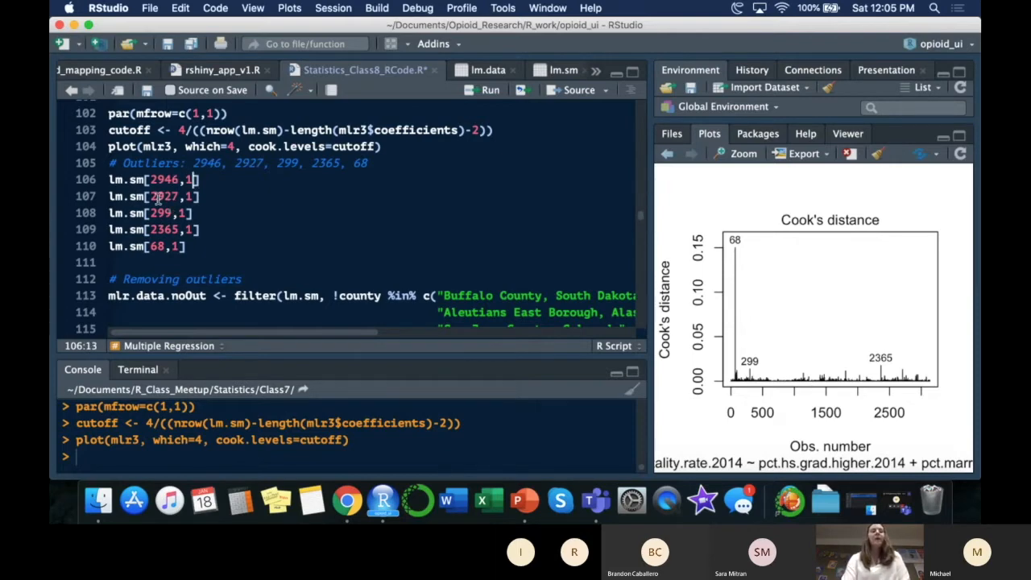
{"action": "left_click", "coordinate": [172, 179]}
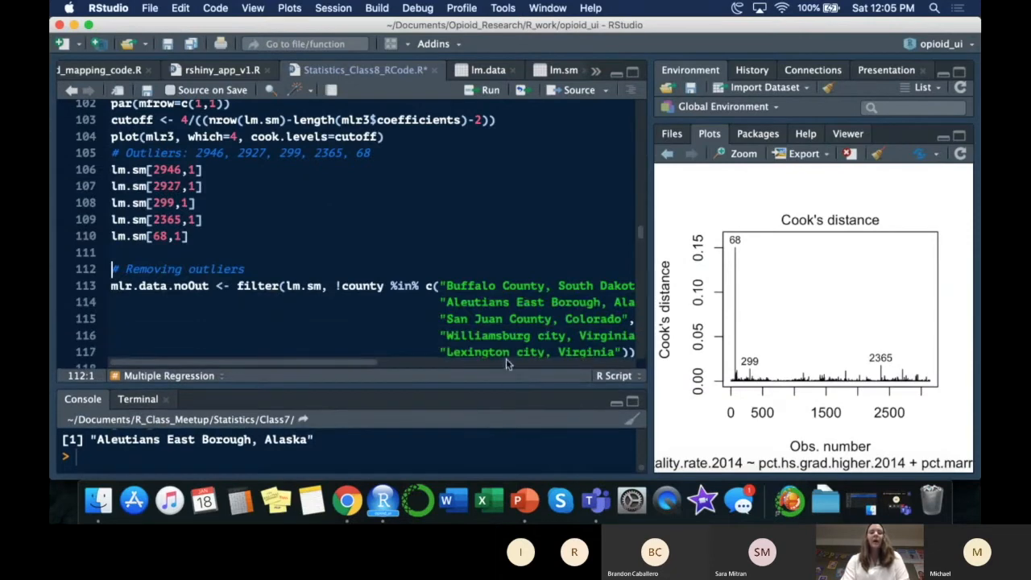
Scroll to the re-model section and run the mlr1, summary and mlr2 lines.
{"action": "scroll", "scroll_direction": "down", "scroll_amount": 3}
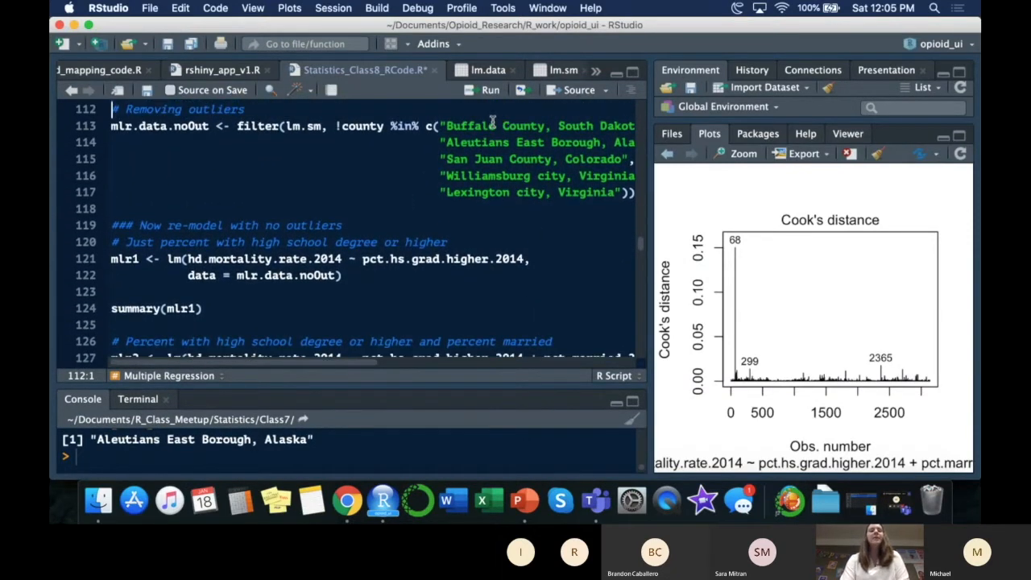
{"action": "scroll", "scroll_direction": "down", "scroll_amount": 3}
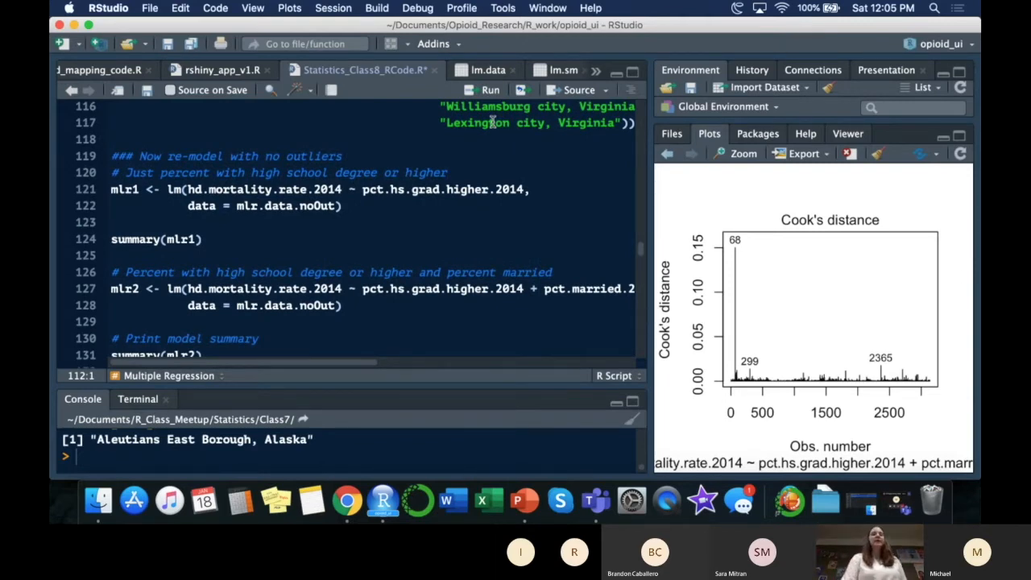
{"action": "left_click", "coordinate": [251, 189]}
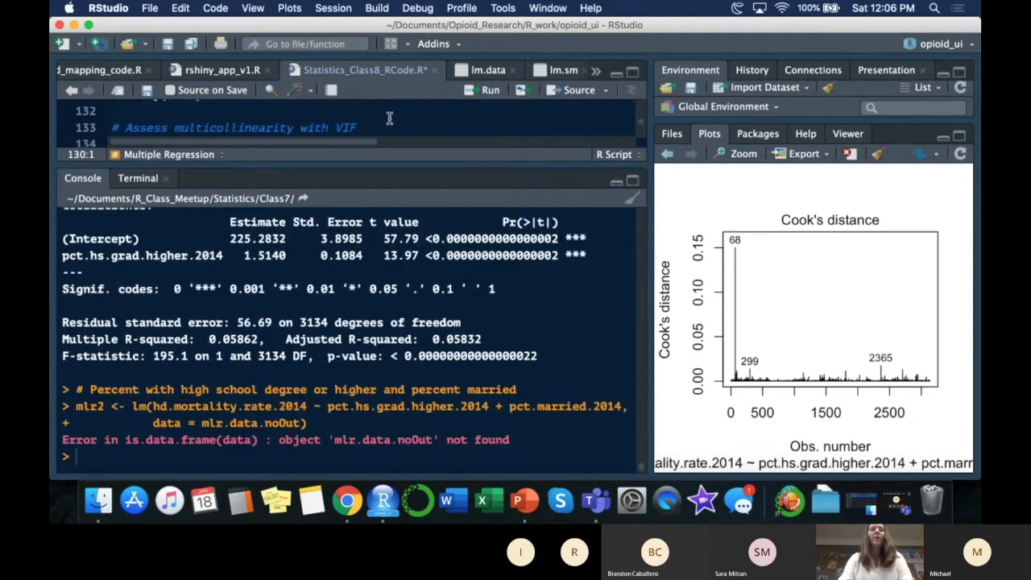
{"action": "mouse_move", "coordinate": [360, 159]}
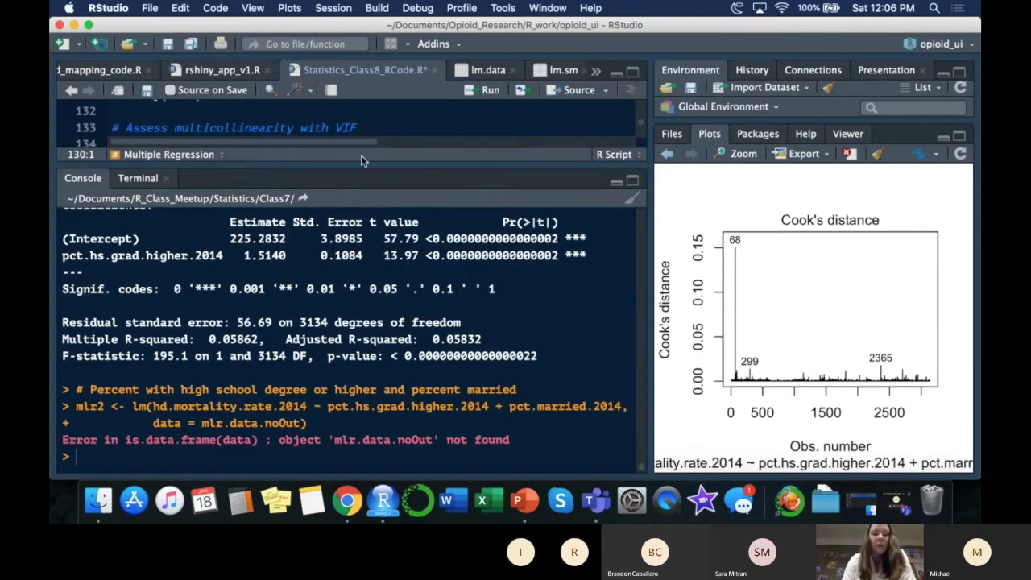
Run the filter(lm.sm, !county %in% c(...)) statement at line 113.
{"action": "scroll", "scroll_direction": "up", "scroll_amount": 3}
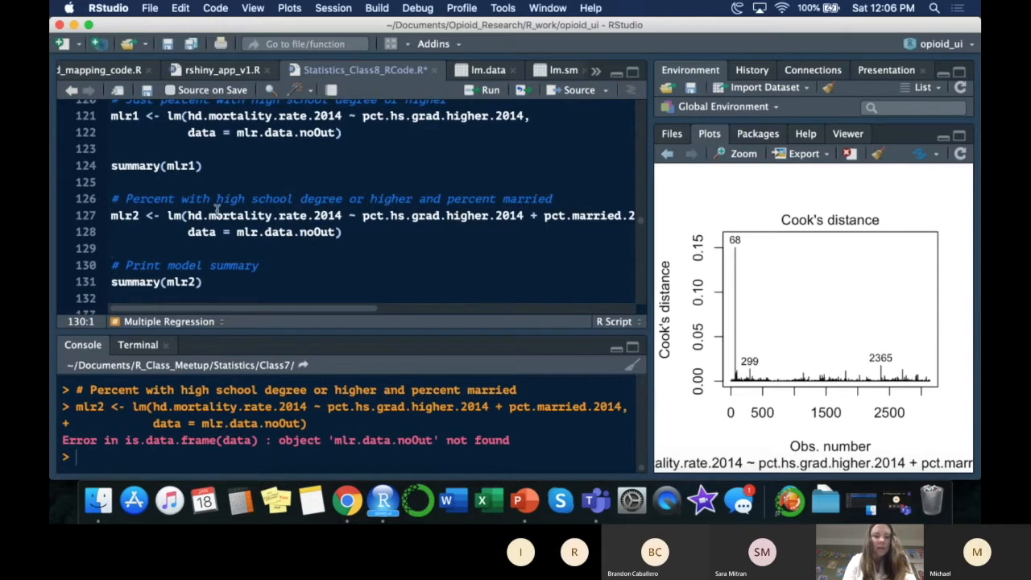
{"action": "left_click", "coordinate": [203, 166]}
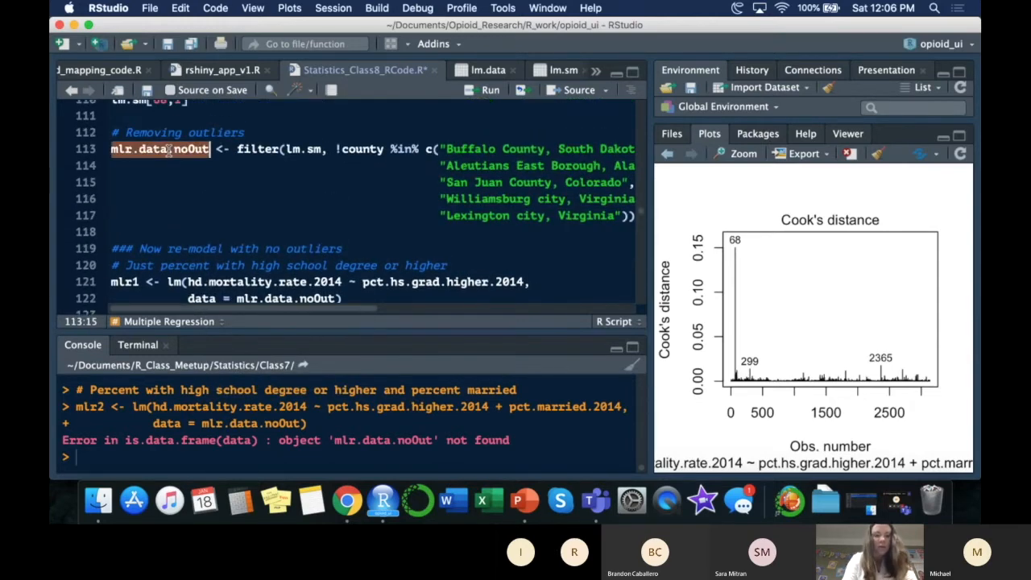
{"action": "scroll", "scroll_direction": "down", "scroll_amount": 3}
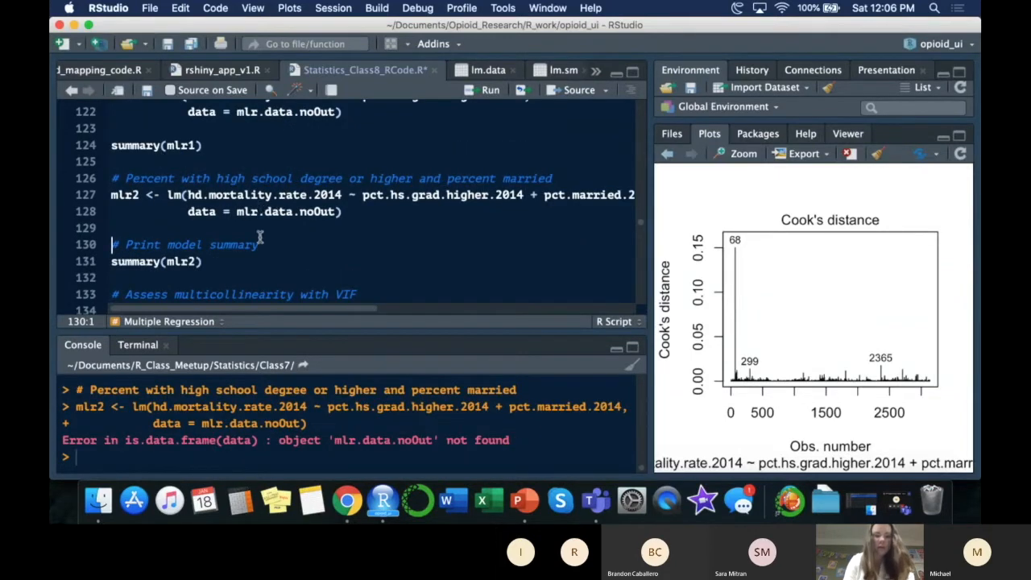
{"action": "scroll", "scroll_direction": "up", "scroll_amount": 3}
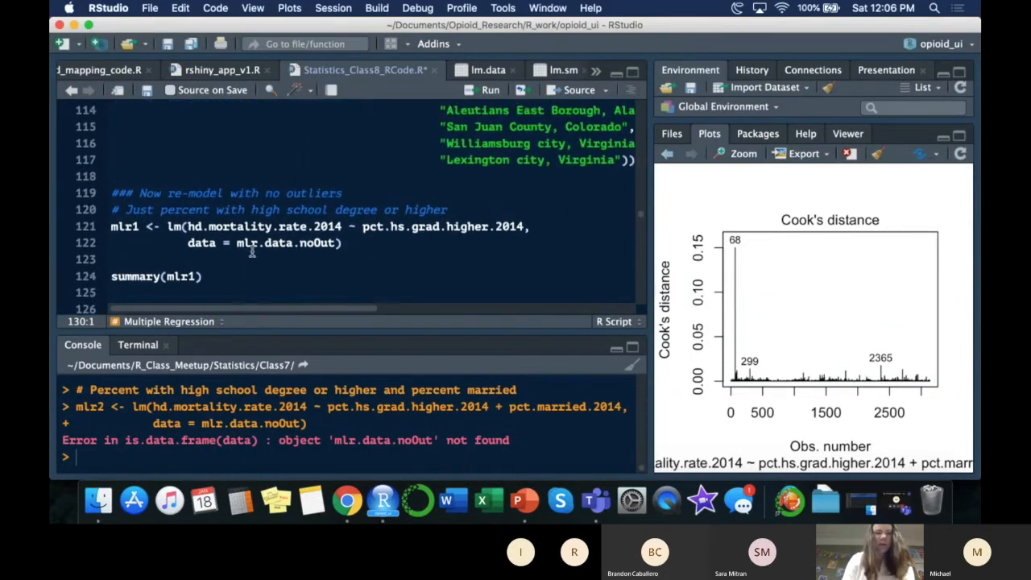
{"action": "scroll", "scroll_direction": "up", "scroll_amount": 3}
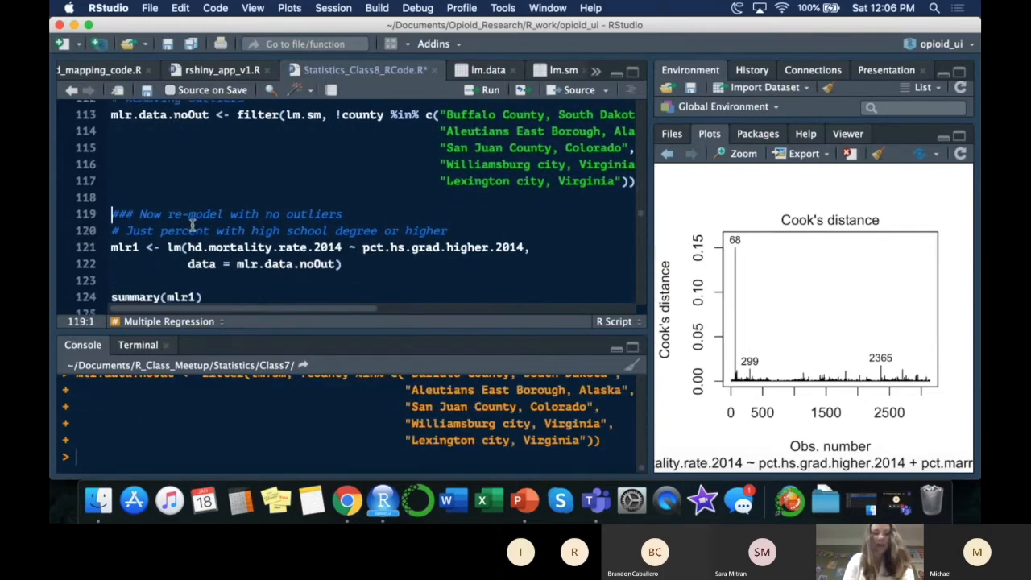
{"action": "scroll", "scroll_direction": "down", "scroll_amount": 3}
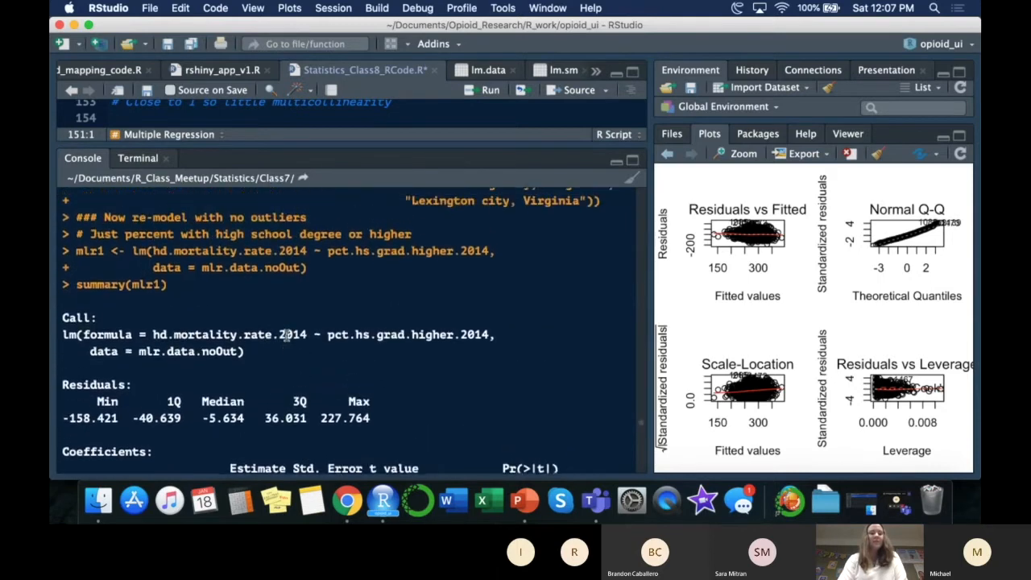
Scroll the console through the mlr3 summary to its Coefficients table.
{"action": "scroll", "scroll_direction": "down", "scroll_amount": 3}
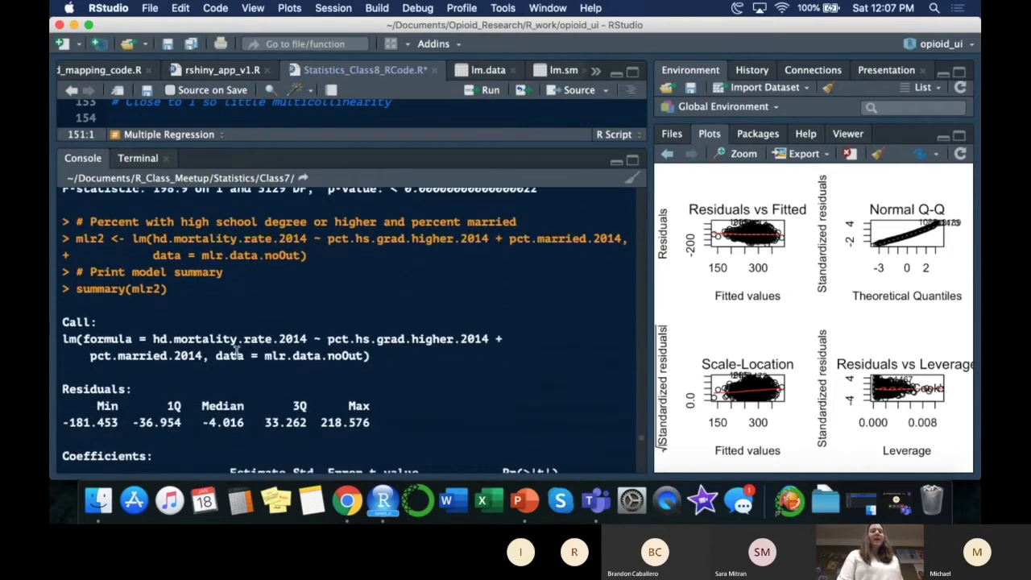
{"action": "scroll", "scroll_direction": "down", "scroll_amount": 3}
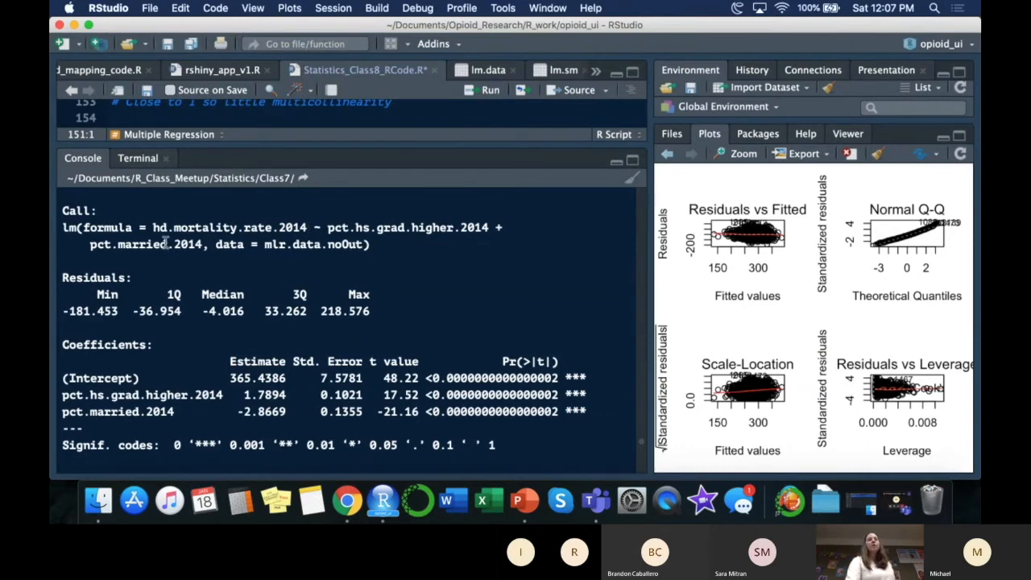
{"action": "scroll", "scroll_direction": "down", "scroll_amount": 3}
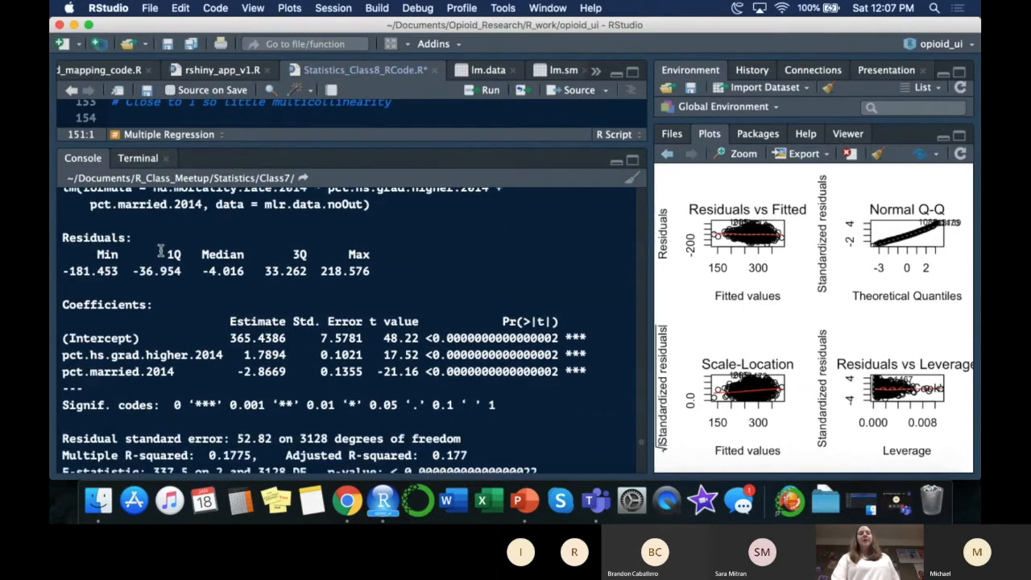
{"action": "scroll", "scroll_direction": "down", "scroll_amount": 3}
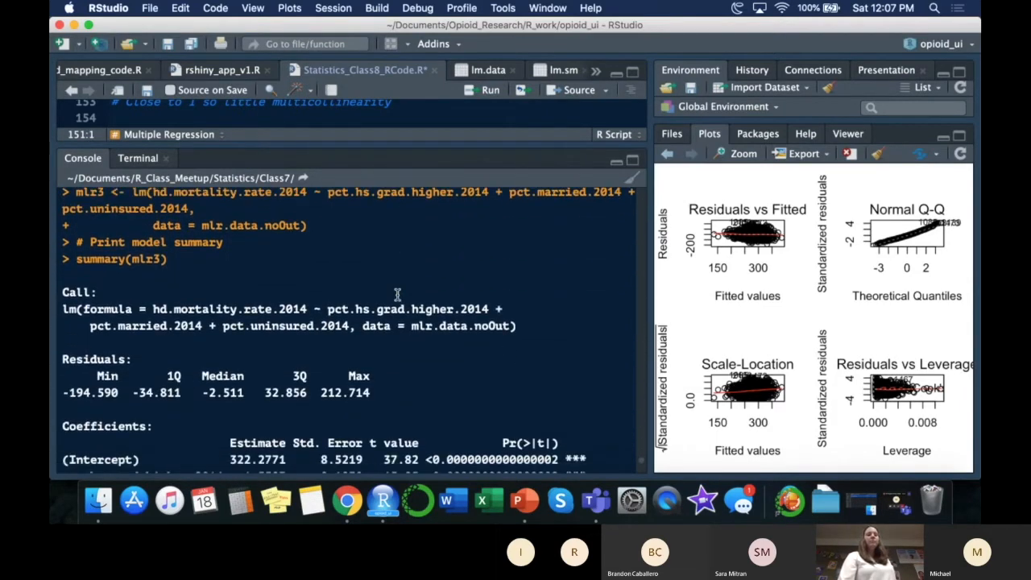
{"action": "scroll", "scroll_direction": "down", "scroll_amount": 3}
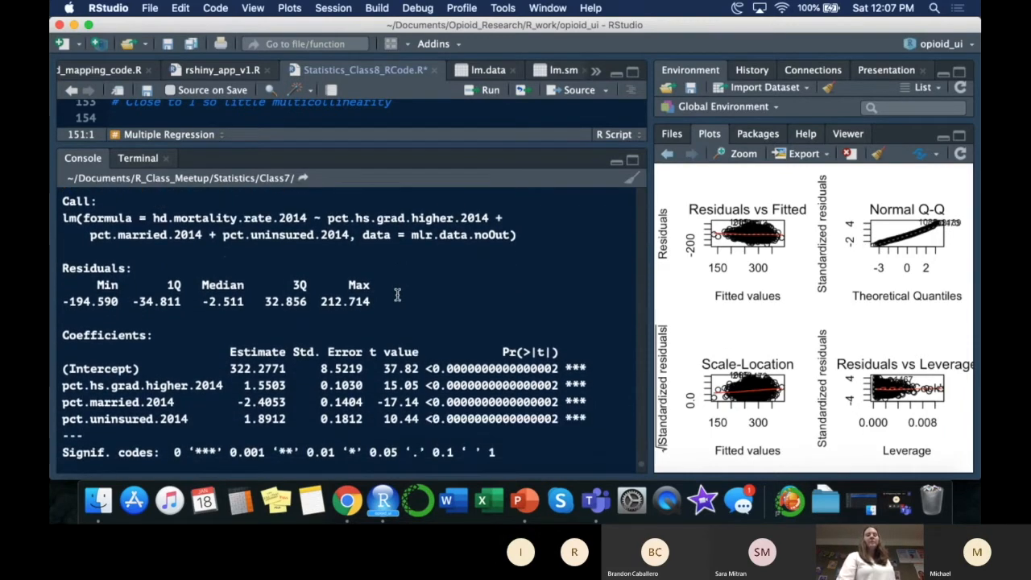
{"action": "scroll", "scroll_direction": "down", "scroll_amount": 3}
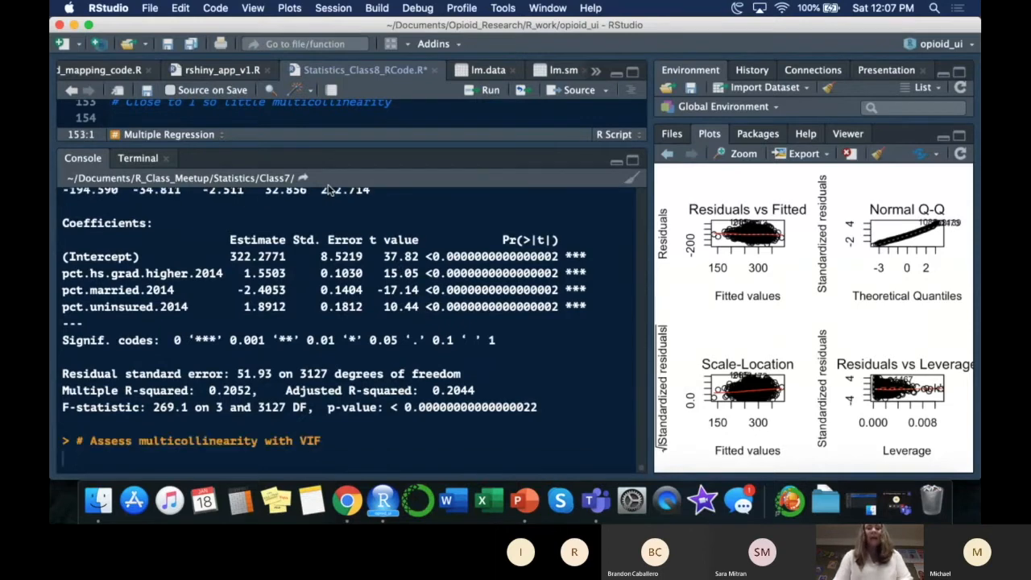
Run vif(mlr3) to get variance inflation factors near 1.1.
{"action": "key", "text": "Return"}
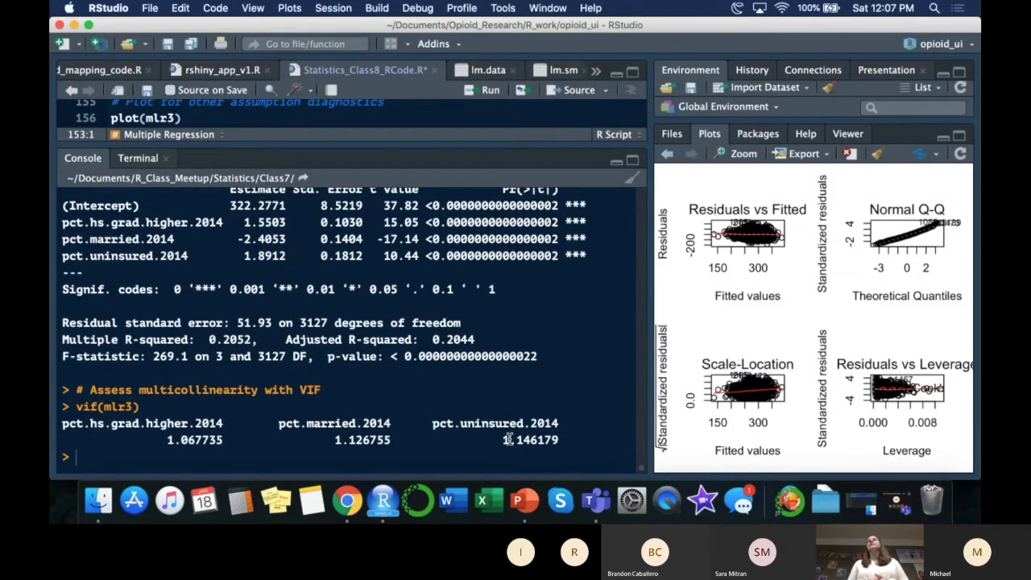
{"action": "mouse_move", "coordinate": [713, 290]}
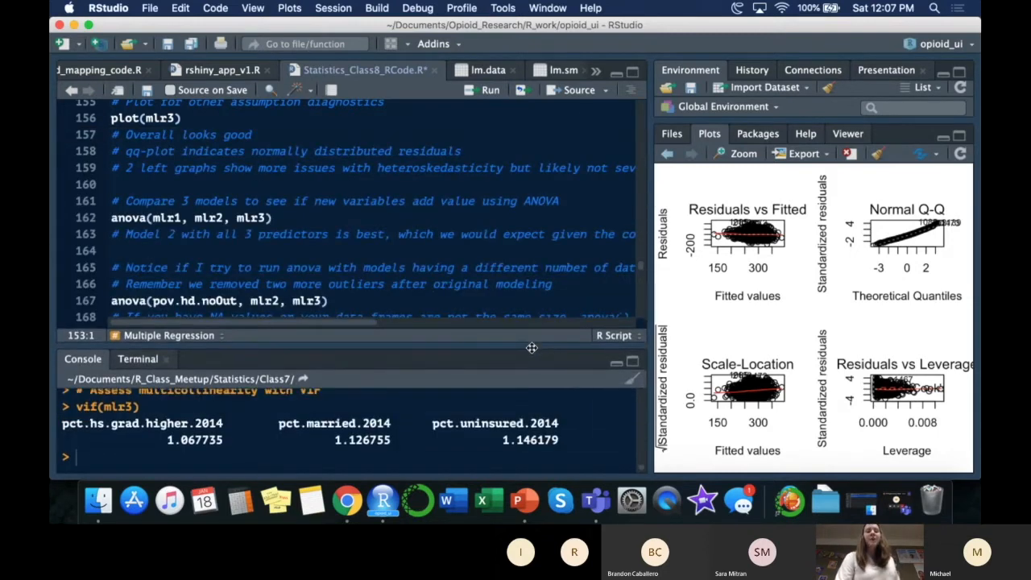
Scroll the script to line 162 and place the cursor after anova(mlr1, mlr2, mlr3).
{"action": "scroll", "scroll_direction": "up", "scroll_amount": 3}
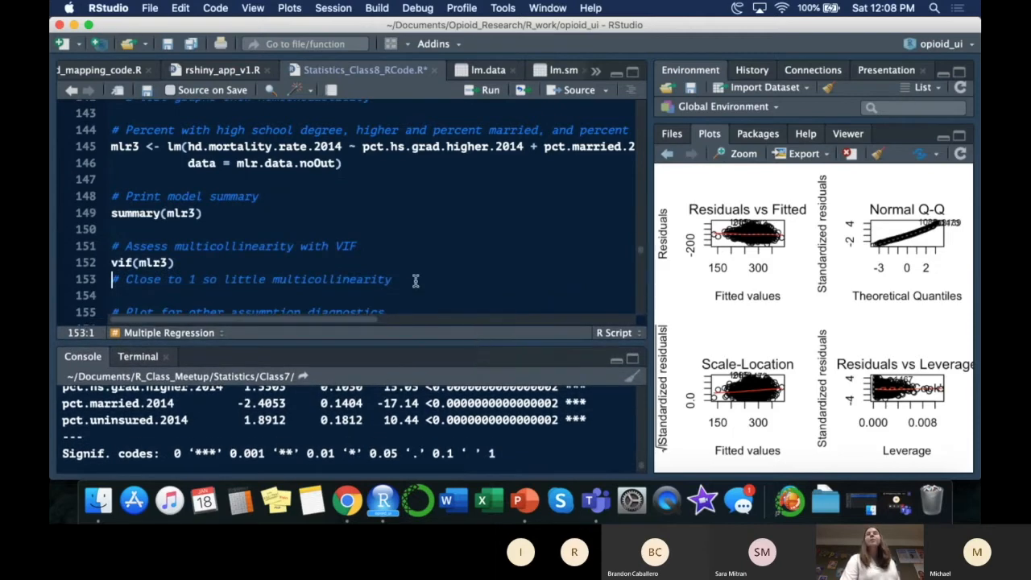
{"action": "scroll", "scroll_direction": "down", "scroll_amount": 3}
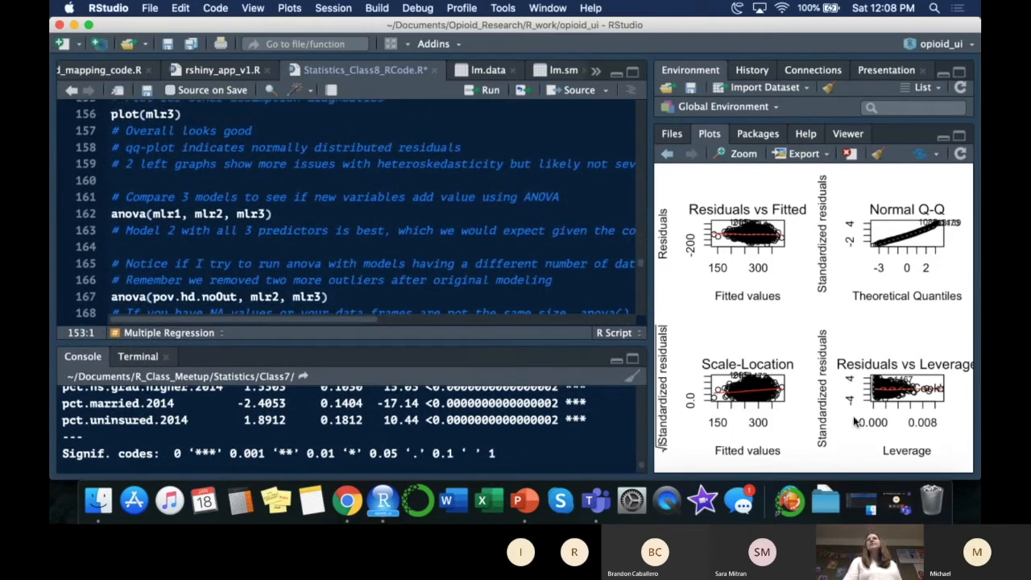
{"action": "mouse_move", "coordinate": [931, 499]}
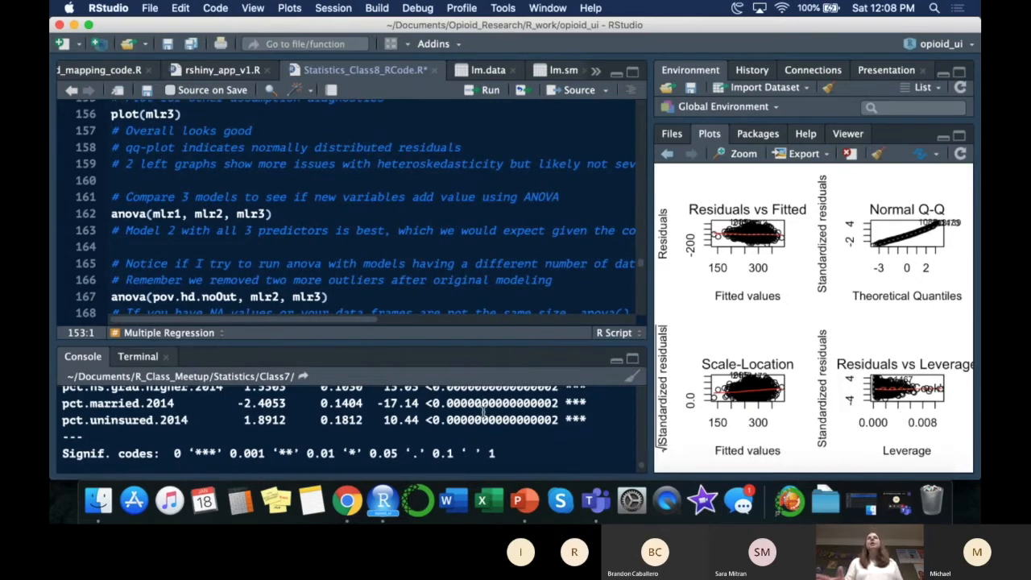
{"action": "left_click", "coordinate": [161, 214]}
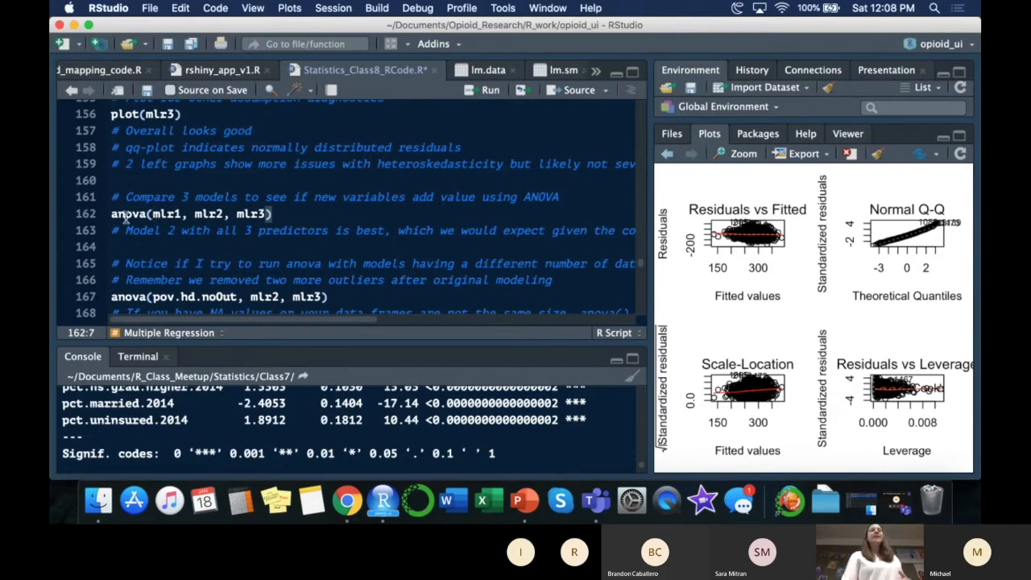
{"action": "left_click", "coordinate": [121, 213]}
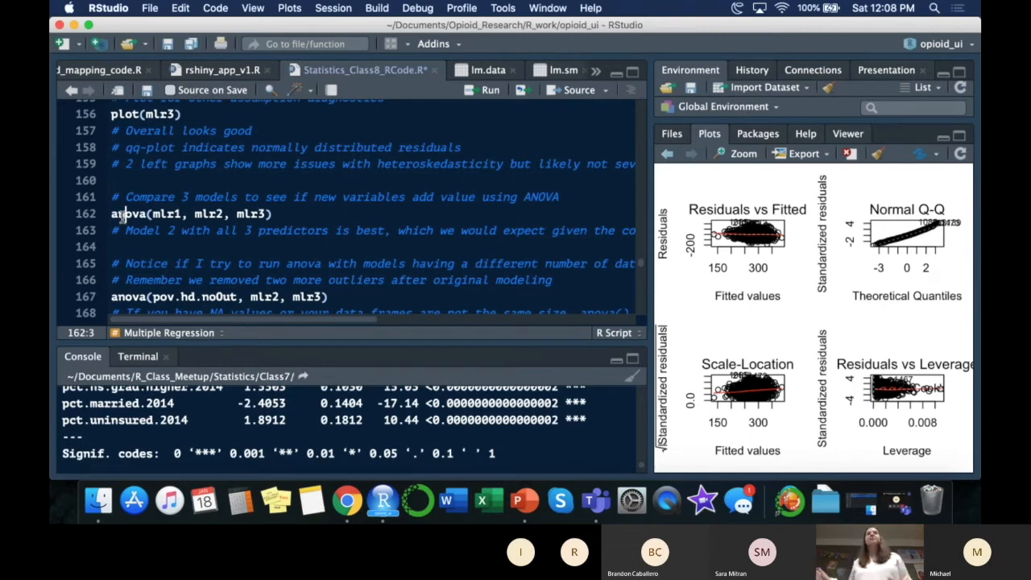
{"action": "mouse_move", "coordinate": [121, 213]}
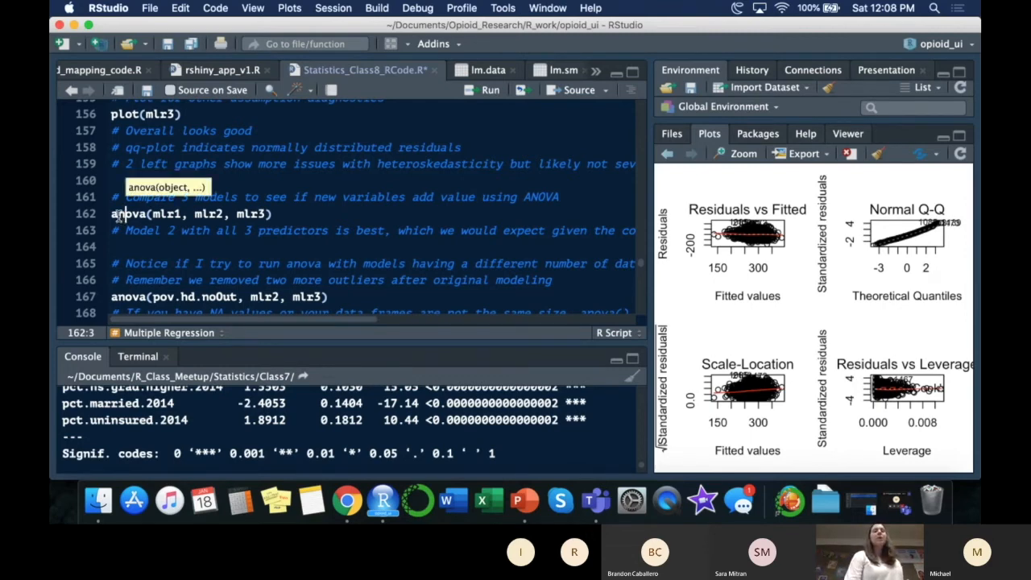
{"action": "left_click", "coordinate": [282, 213]}
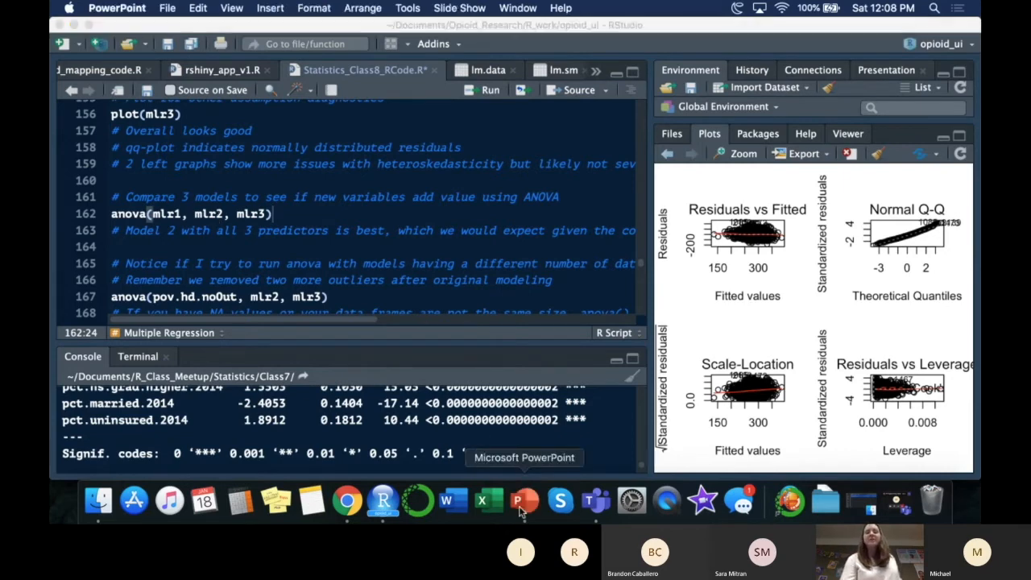
Show slide 27, "Comparing Models with anova()", in PowerPoint.
{"action": "left_click", "coordinate": [524, 500]}
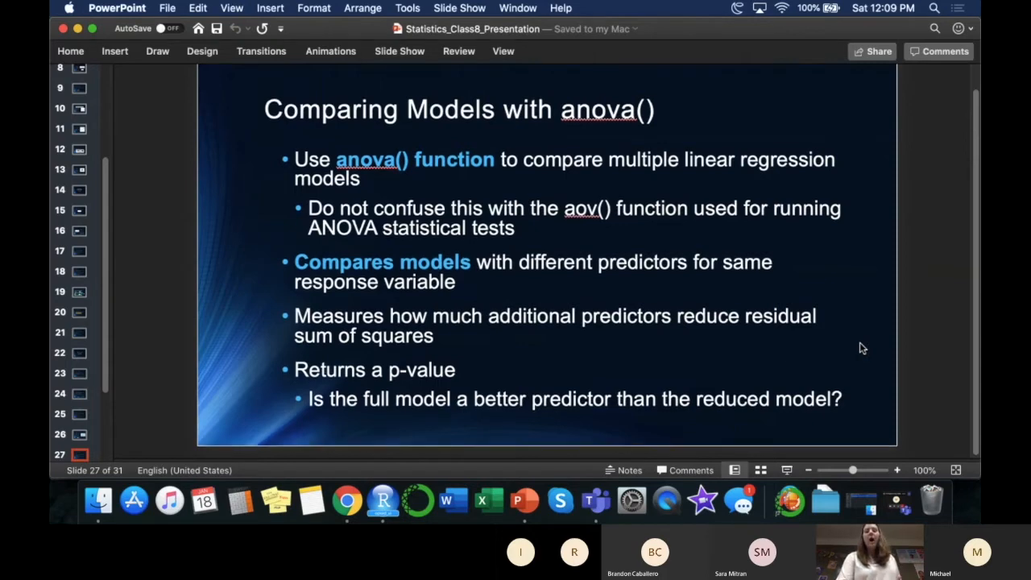
{"action": "mouse_move", "coordinate": [572, 328]}
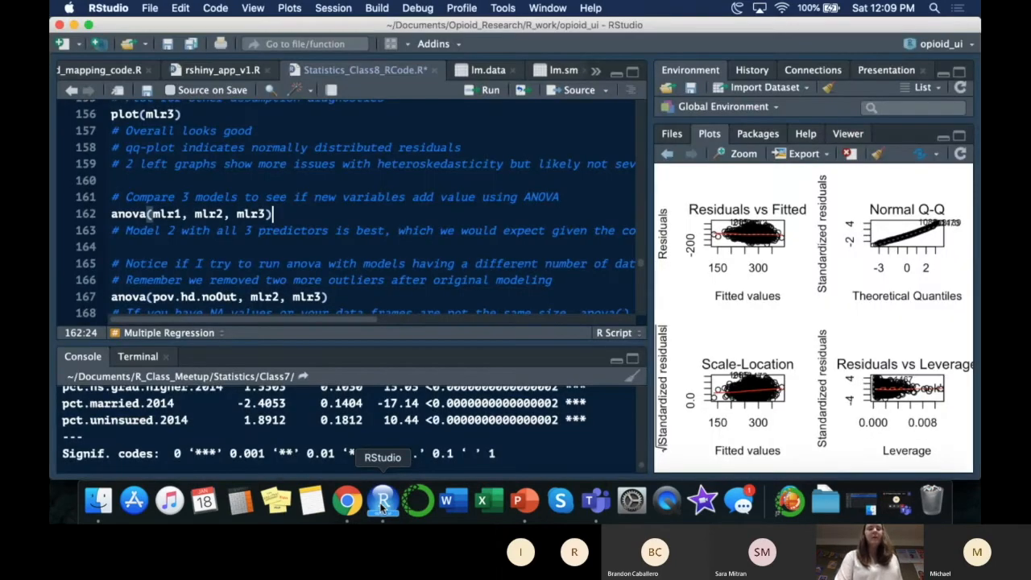
Return to the R session to run the anova(mlr1, mlr2, mlr3) comparison.
{"action": "left_click", "coordinate": [179, 213]}
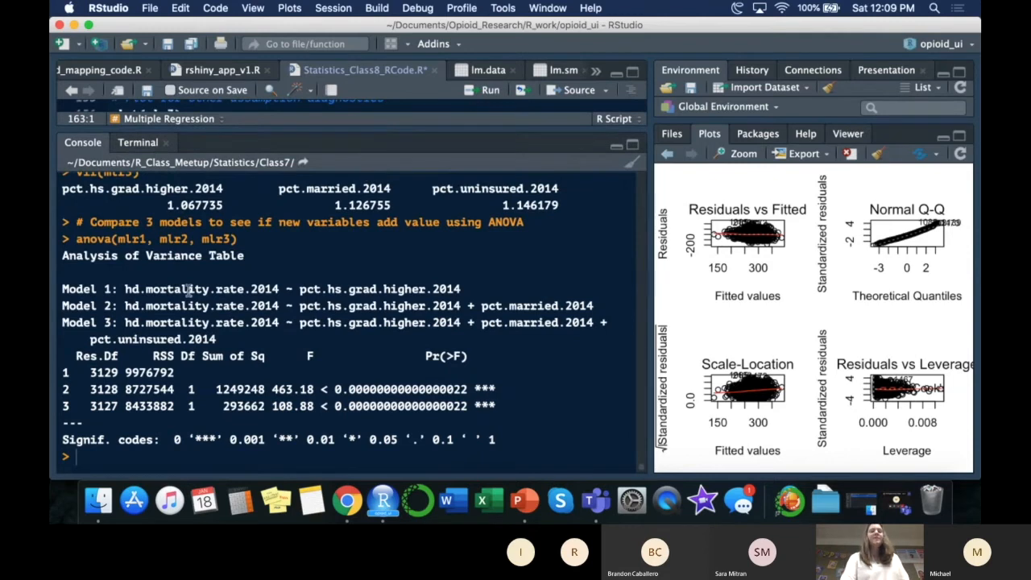
{"action": "mouse_move", "coordinate": [407, 298]}
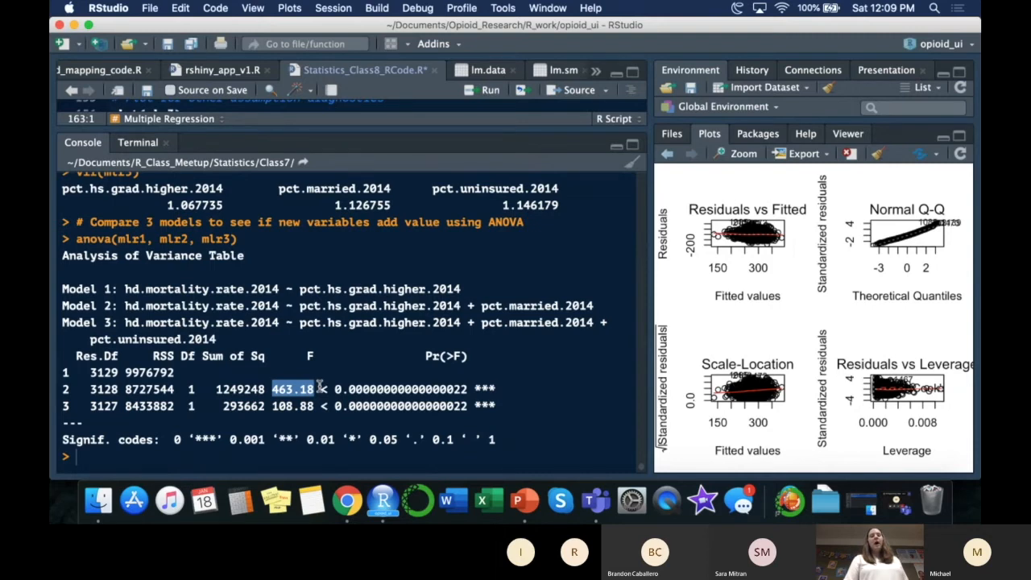
{"action": "mouse_move", "coordinate": [204, 338]}
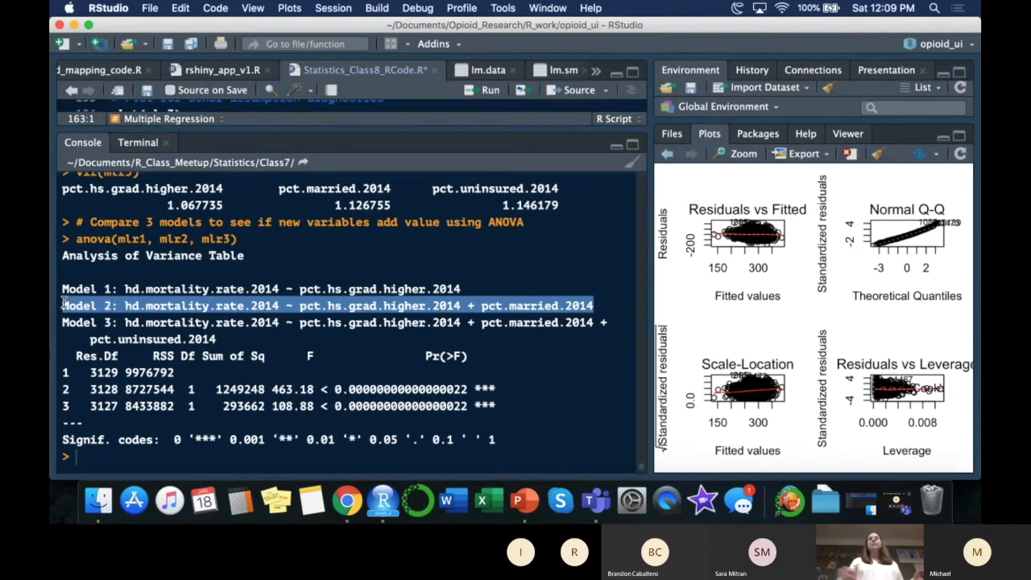
{"action": "mouse_move", "coordinate": [327, 358]}
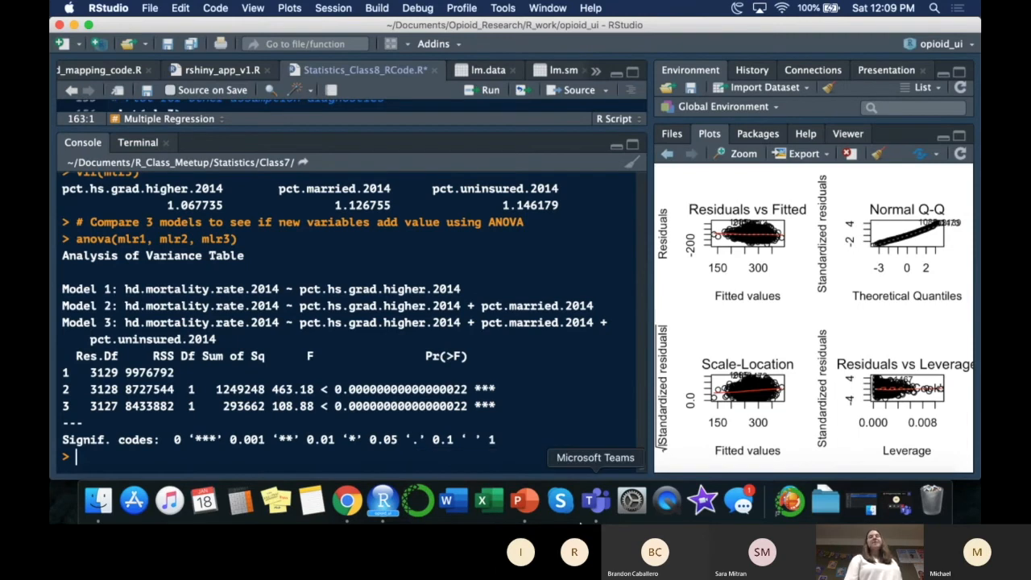
{"action": "mouse_move", "coordinate": [507, 87]}
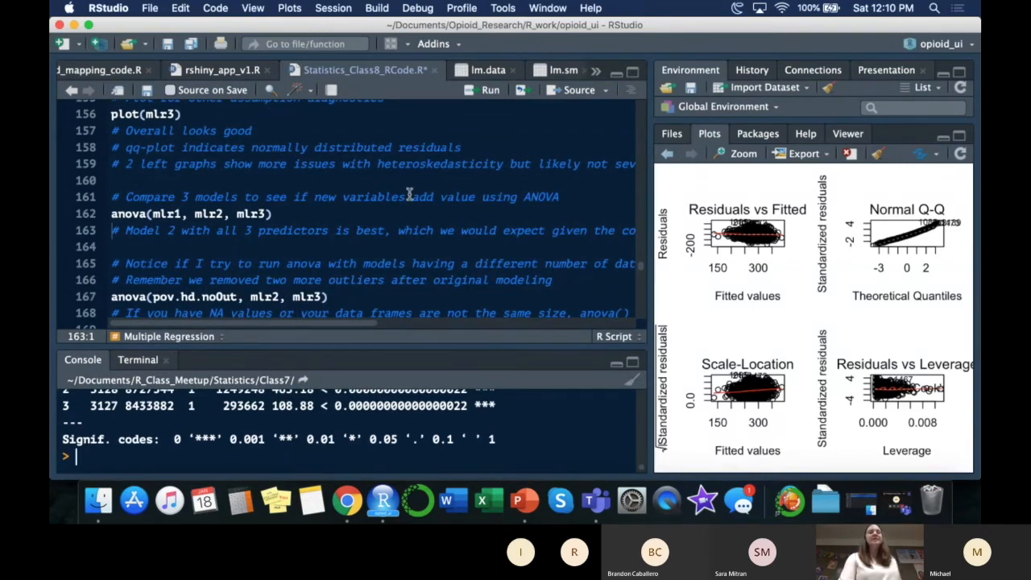
Scroll the RStudio script to line 167 to run anova(pov.hd.noOut, mlr2, mlr3) and see the dataset-size error.
{"action": "scroll", "scroll_direction": "down", "scroll_amount": 3}
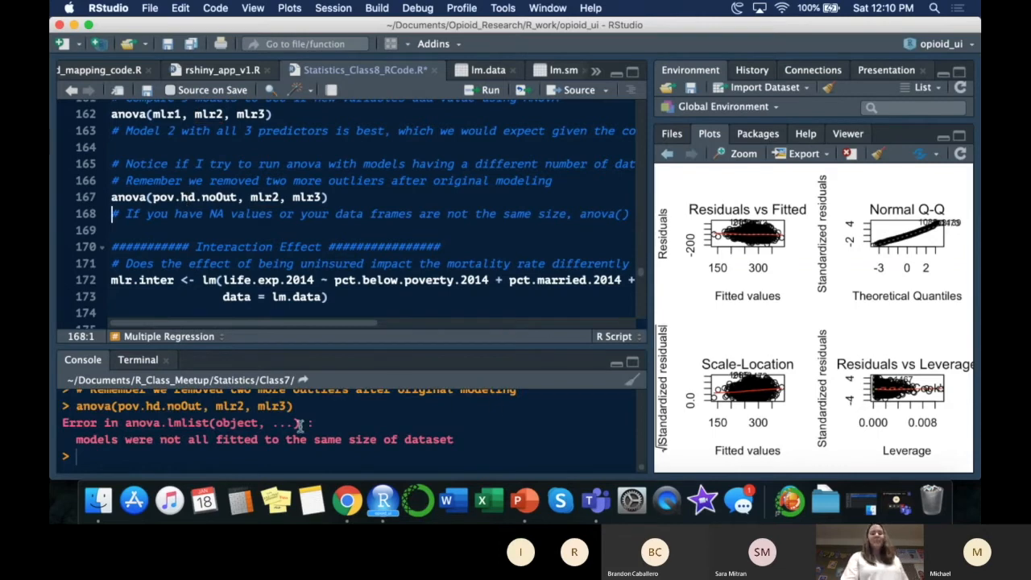
{"action": "mouse_move", "coordinate": [947, 352]}
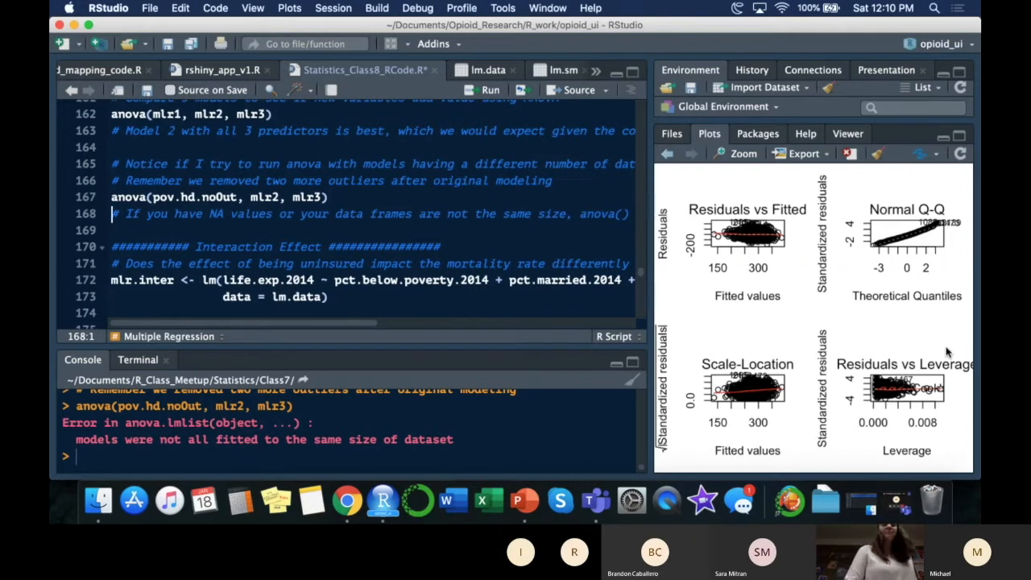
{"action": "mouse_move", "coordinate": [889, 348]}
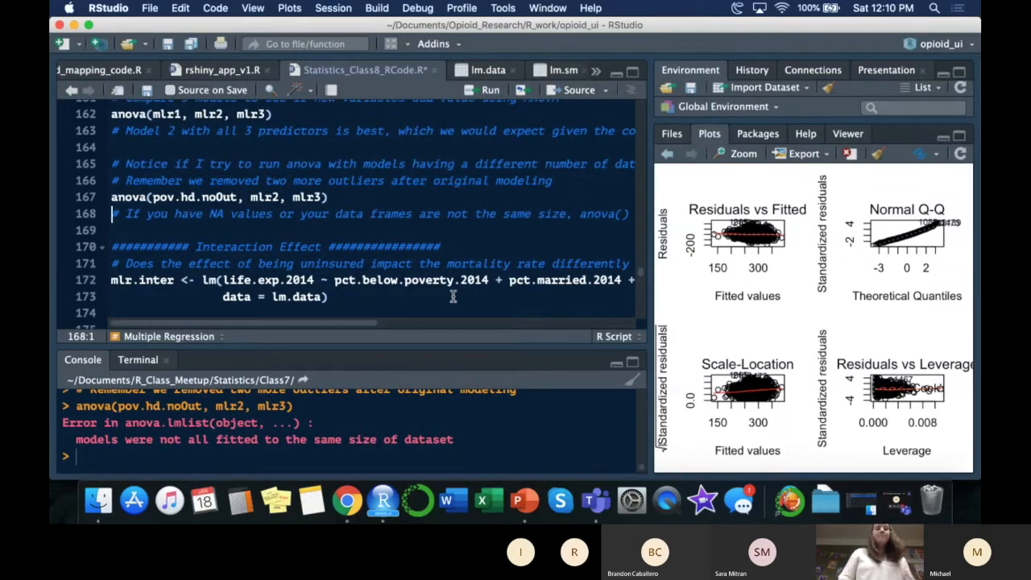
Select the anova(mlr1, mlr2, mlr3) line and scroll the console to the mlr3 summary with R-squared 0.2052.
{"action": "scroll", "scroll_direction": "down", "scroll_amount": 3}
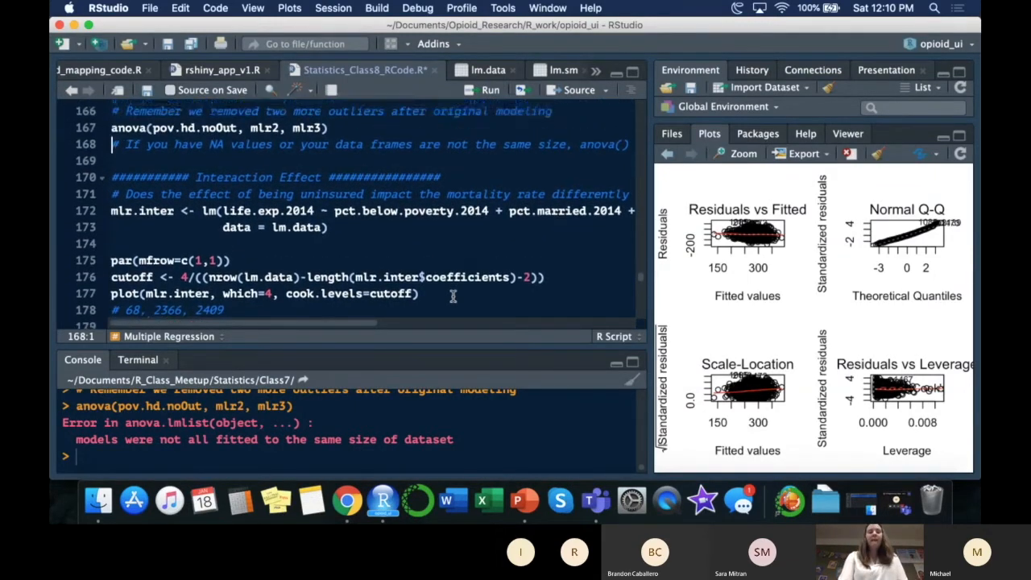
{"action": "scroll", "scroll_direction": "up", "scroll_amount": 3}
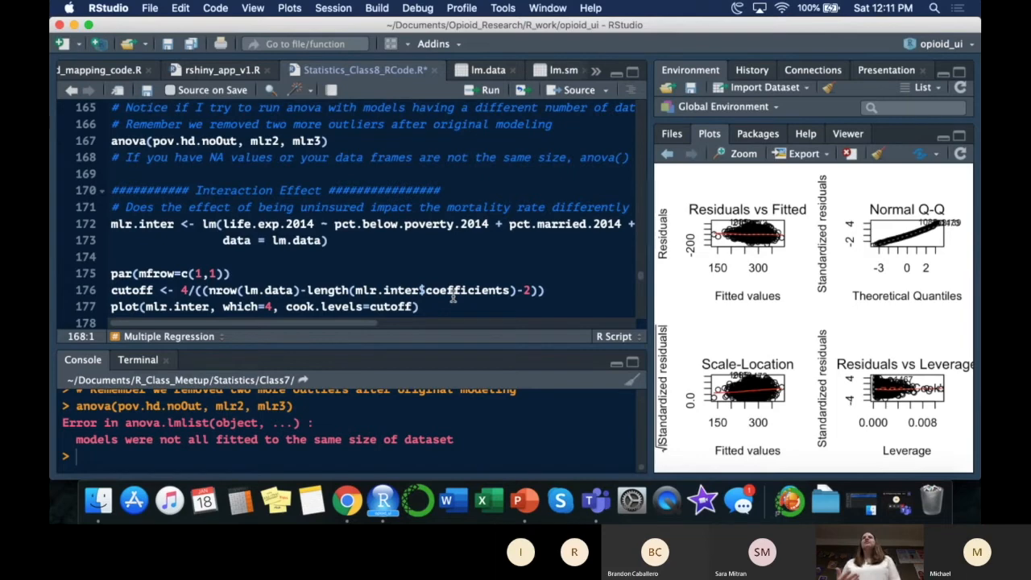
{"action": "scroll", "scroll_direction": "up", "scroll_amount": 3}
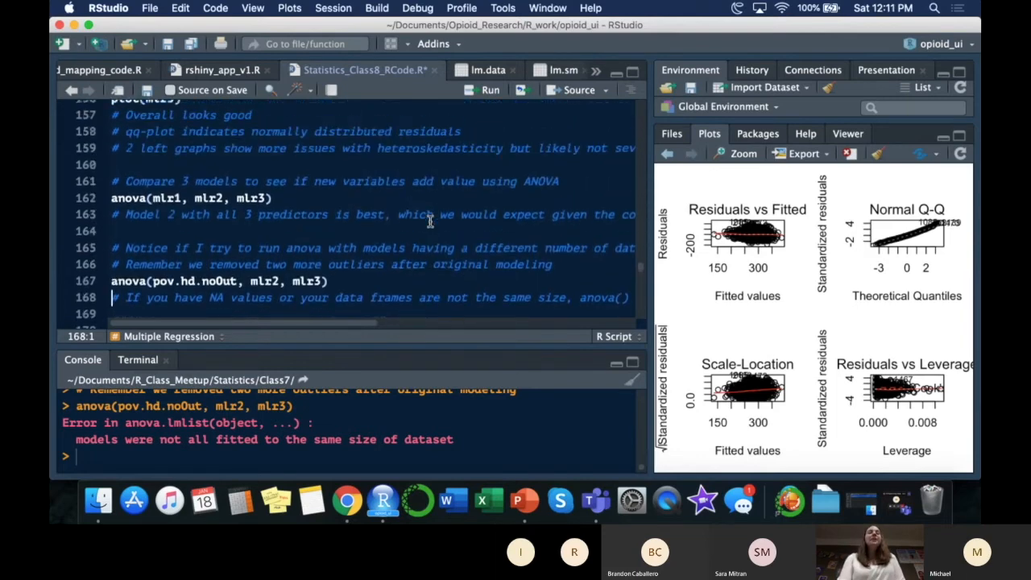
{"action": "scroll", "scroll_direction": "up", "scroll_amount": 3}
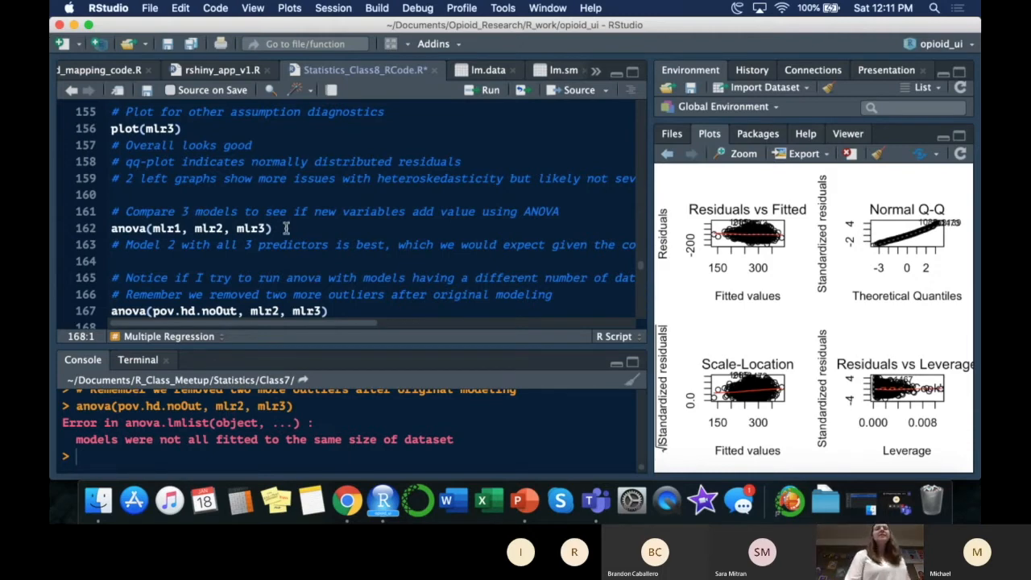
{"action": "triple_click", "coordinate": [190, 227]}
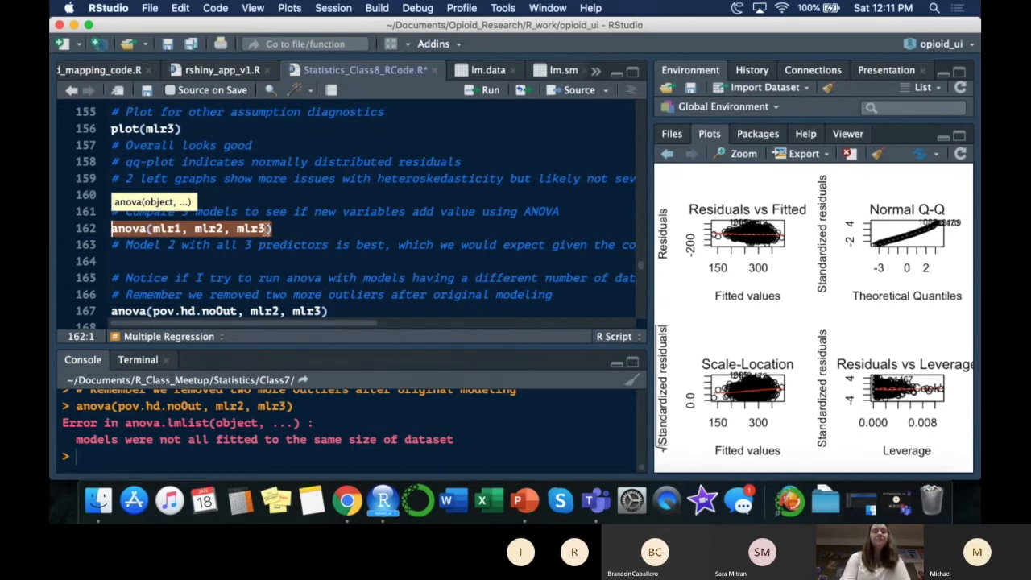
{"action": "scroll", "scroll_direction": "up", "scroll_amount": 3}
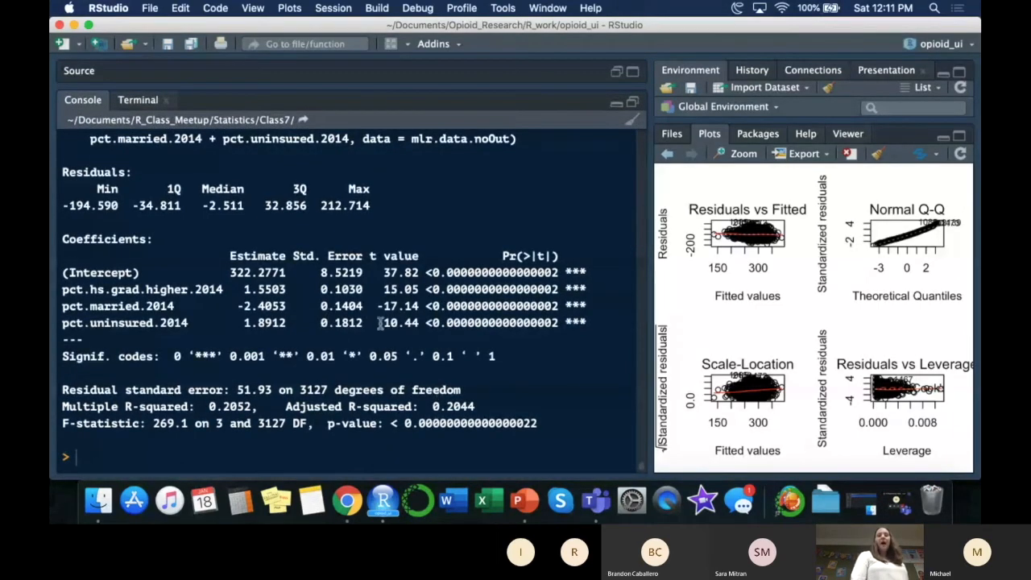
{"action": "mouse_move", "coordinate": [266, 355]}
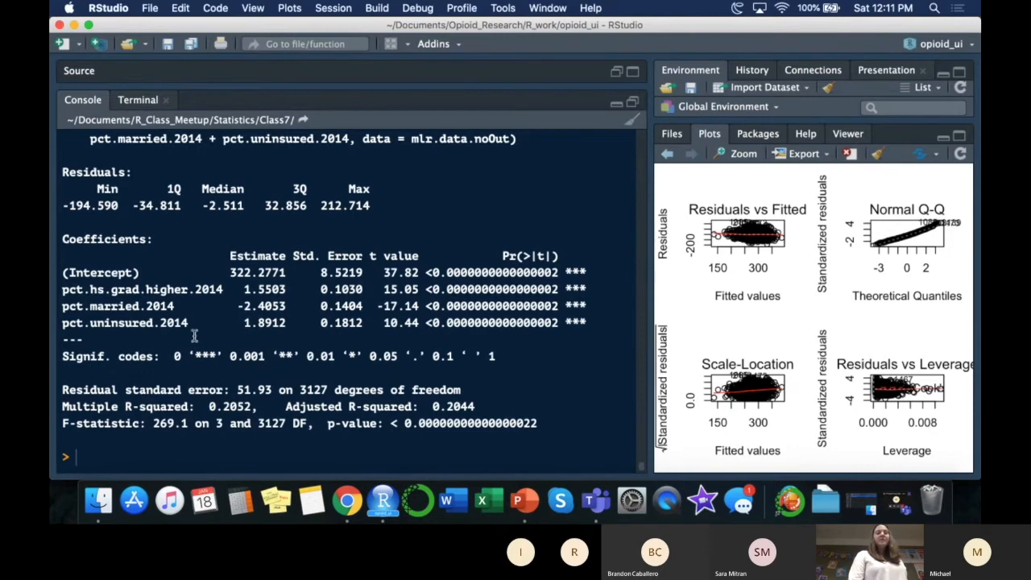
{"action": "mouse_move", "coordinate": [337, 327]}
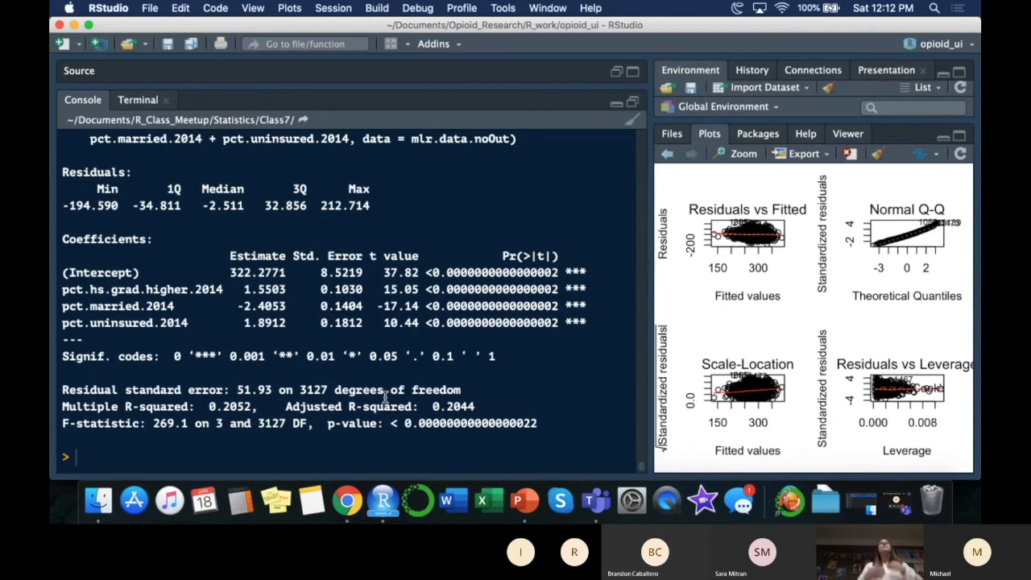
{"action": "scroll", "scroll_direction": "up", "scroll_amount": 3}
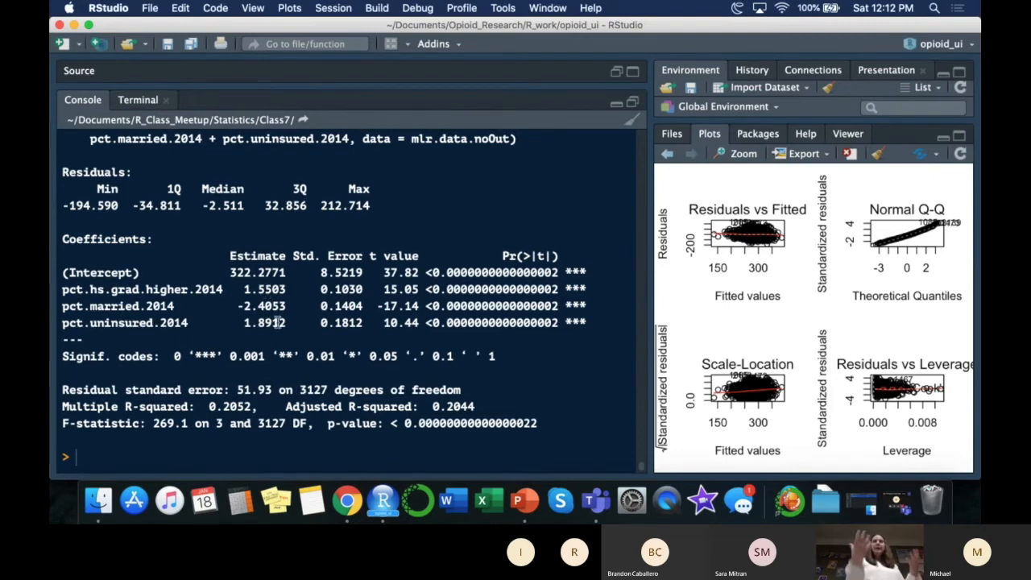
{"action": "double_click", "coordinate": [262, 289]}
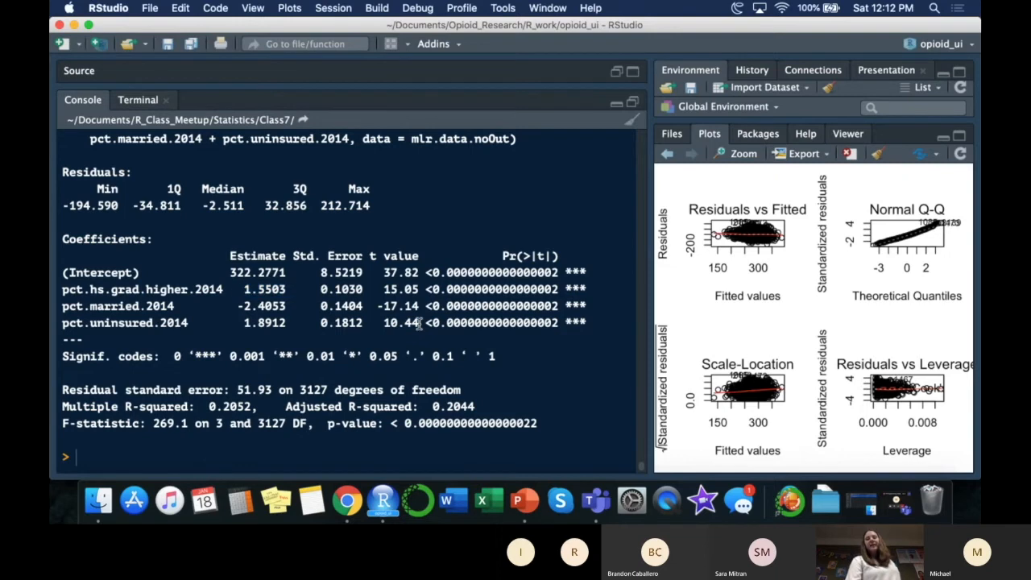
{"action": "mouse_move", "coordinate": [415, 322]}
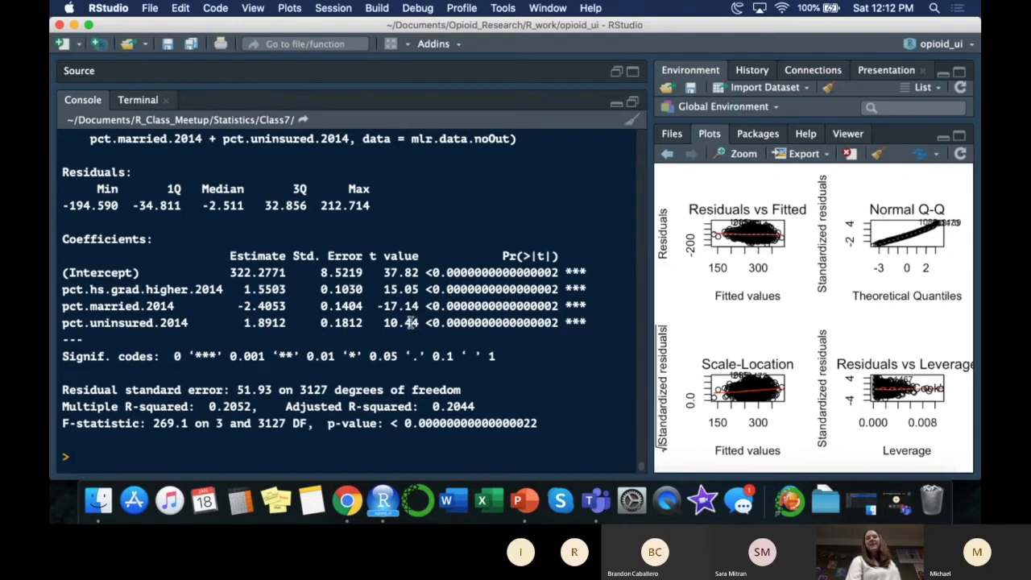
{"action": "mouse_move", "coordinate": [399, 292]}
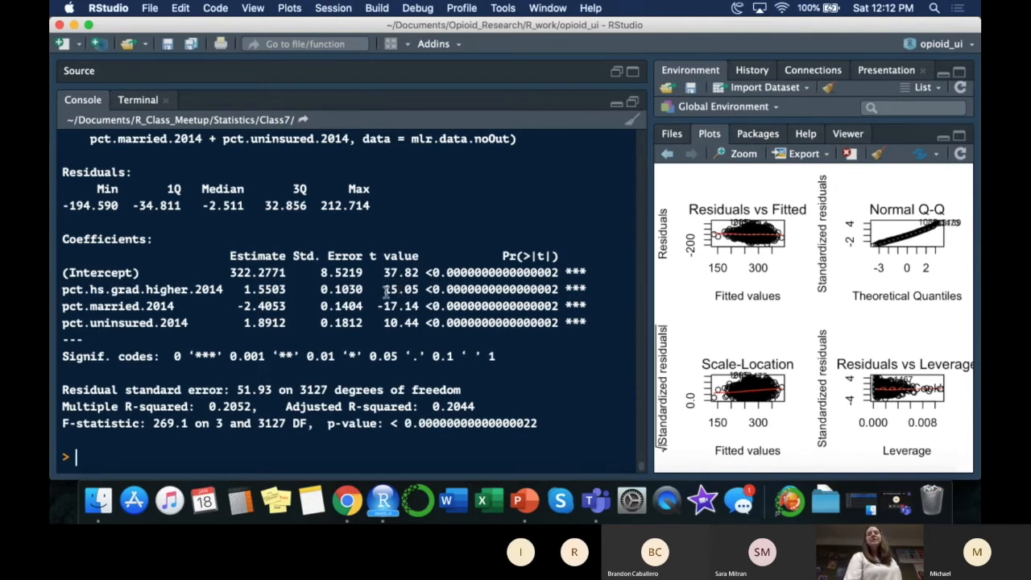
{"action": "double_click", "coordinate": [264, 323]}
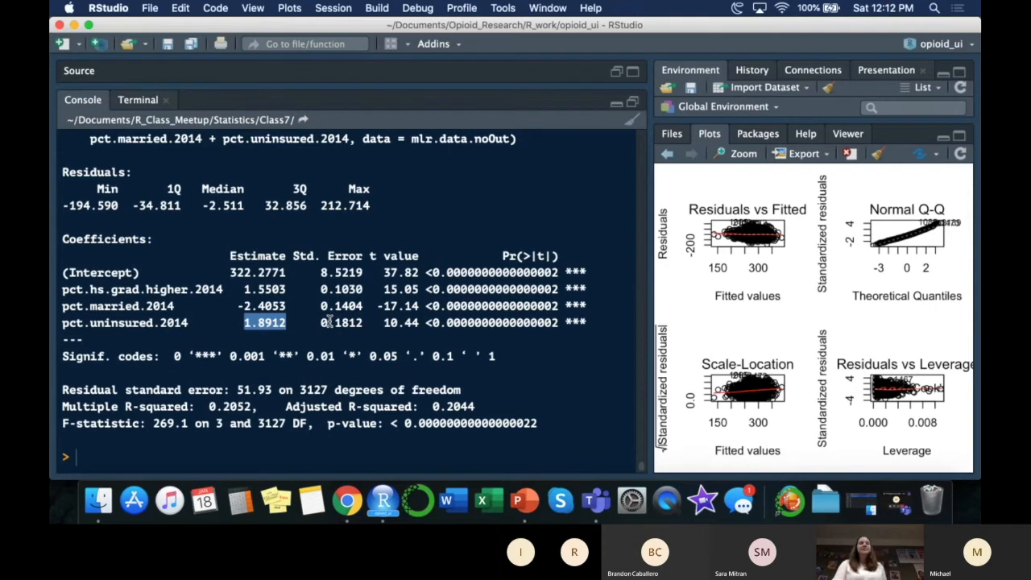
{"action": "mouse_move", "coordinate": [168, 268]}
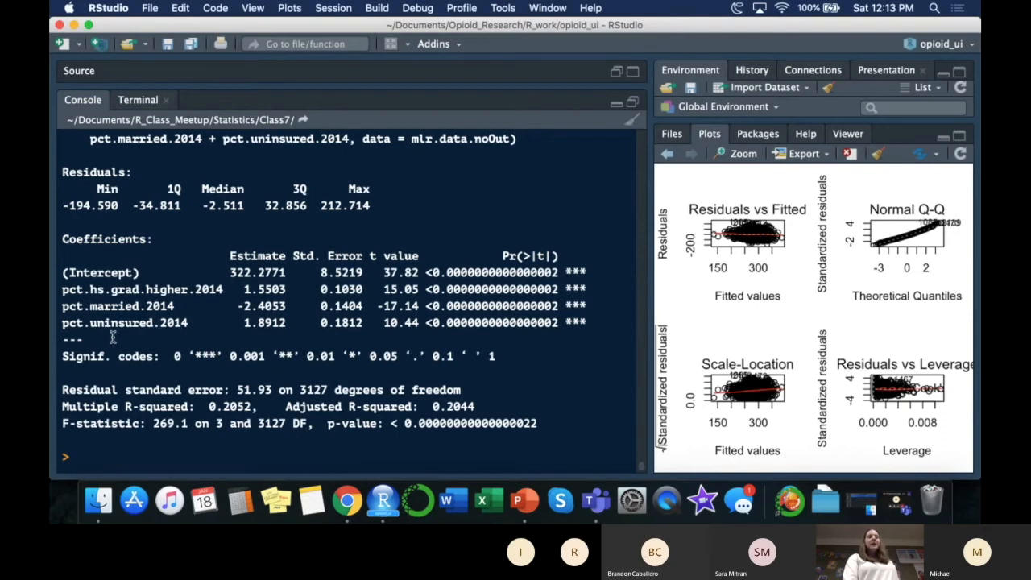
{"action": "mouse_move", "coordinate": [175, 326]}
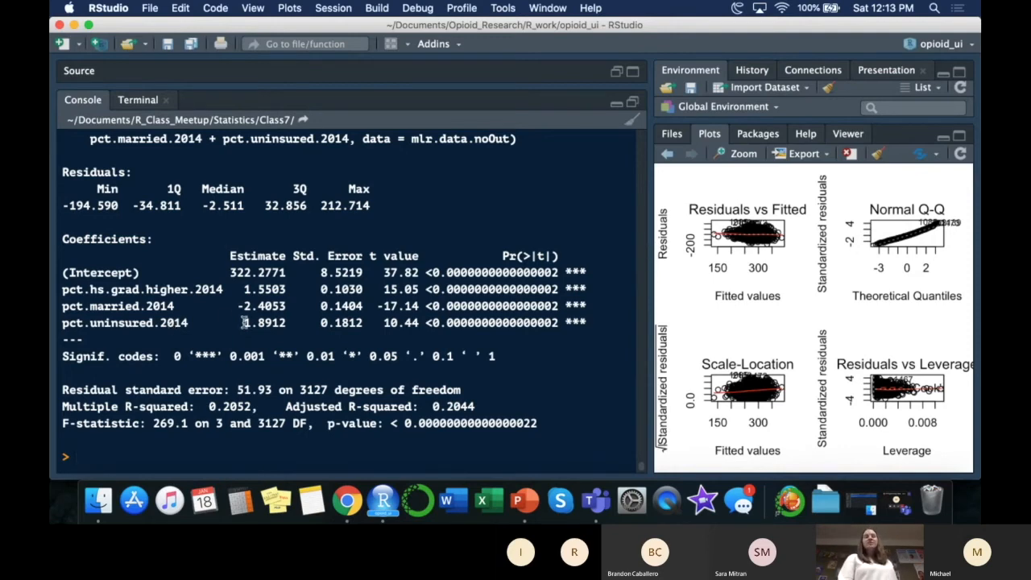
{"action": "double_click", "coordinate": [266, 323]}
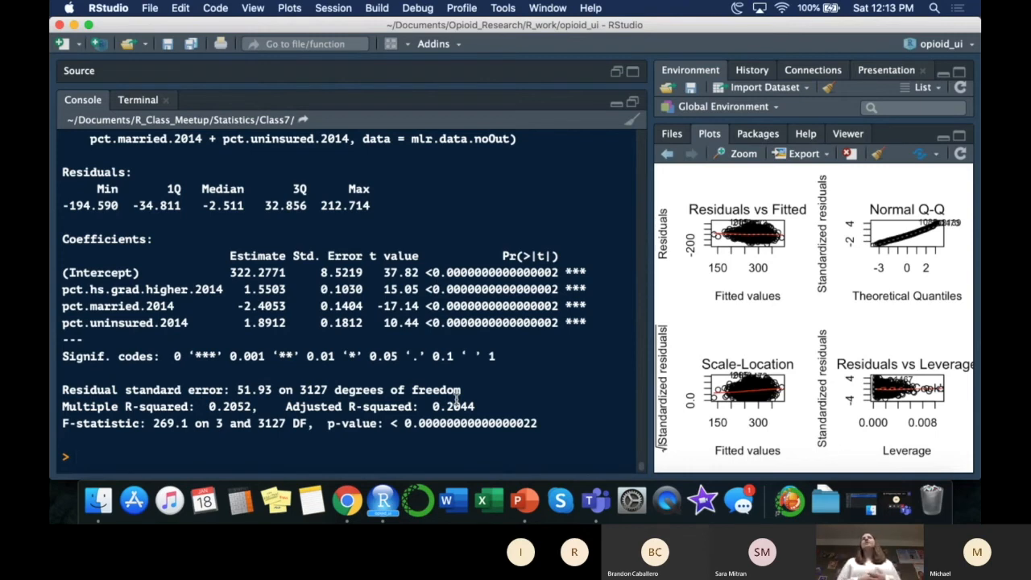
{"action": "mouse_move", "coordinate": [524, 501]}
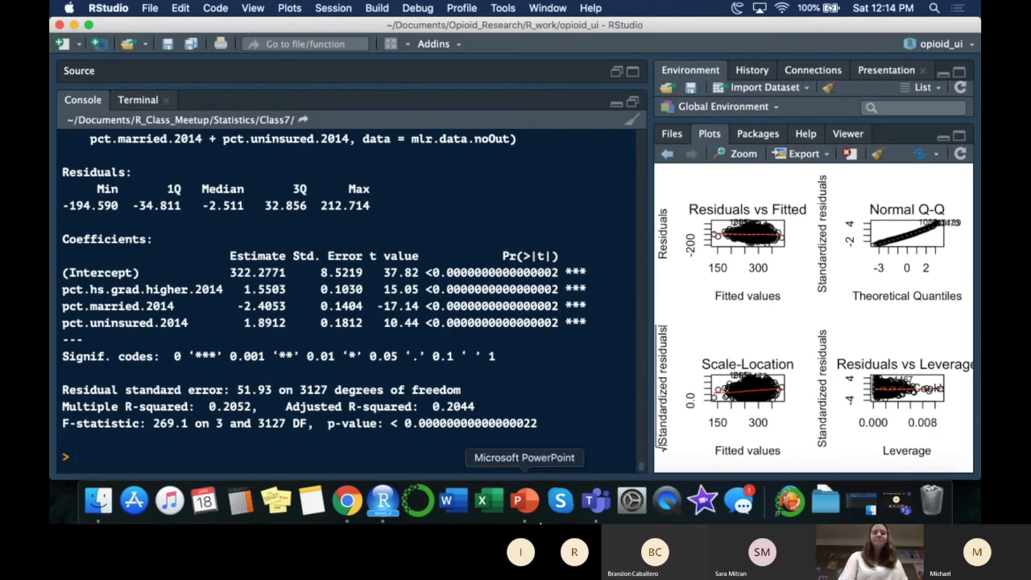
{"action": "left_click", "coordinate": [525, 501]}
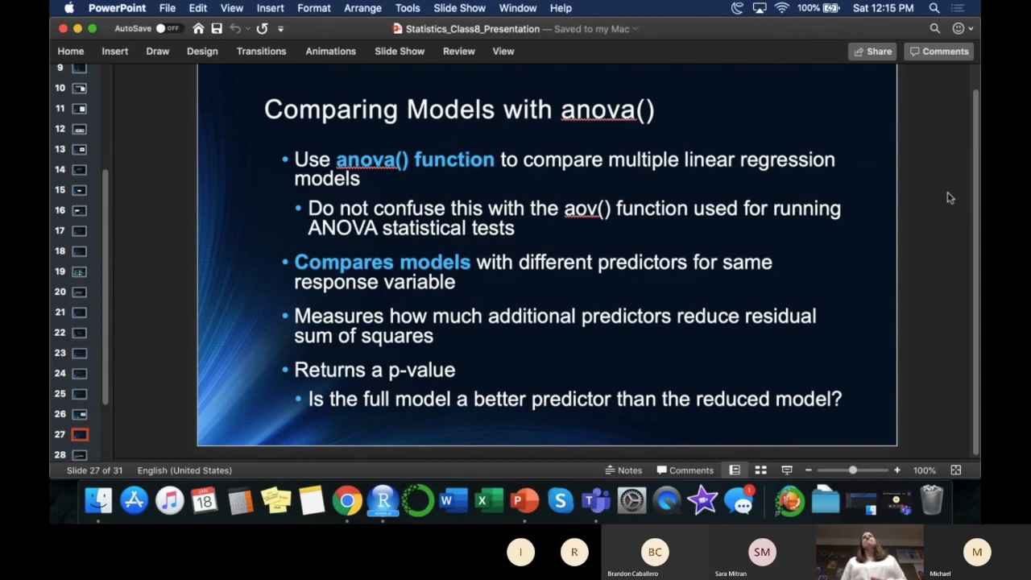
Jump back via slides 26 and 23 to slide 18, R-Squared.
{"action": "left_click", "coordinate": [79, 413]}
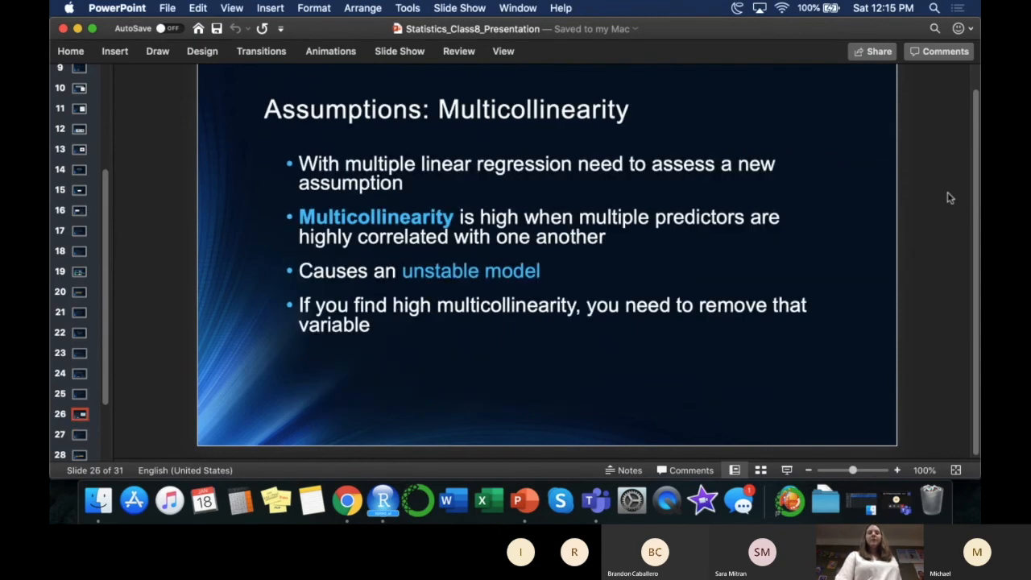
{"action": "left_click", "coordinate": [79, 352]}
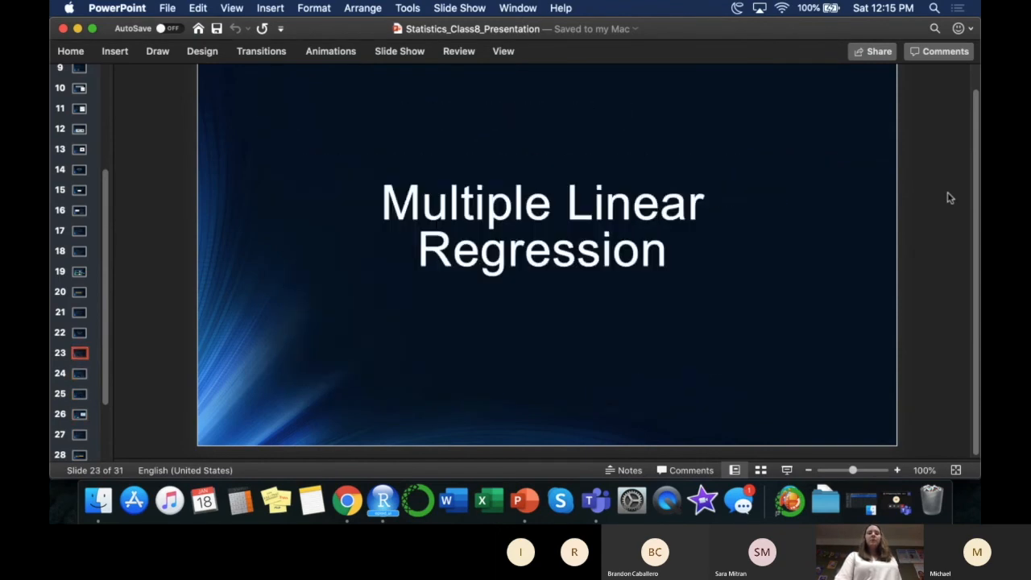
{"action": "left_click", "coordinate": [79, 251]}
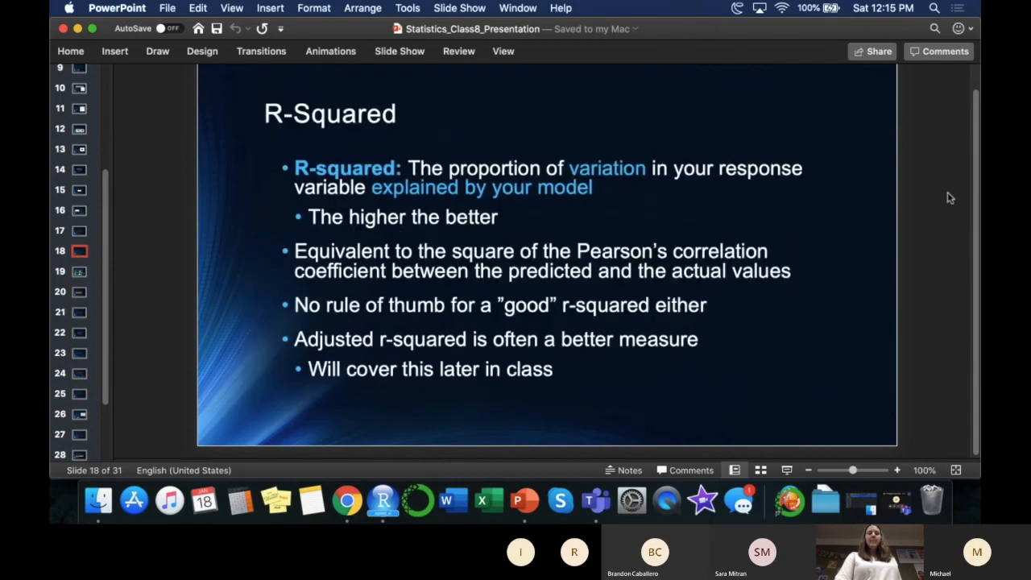
{"action": "mouse_move", "coordinate": [960, 312]}
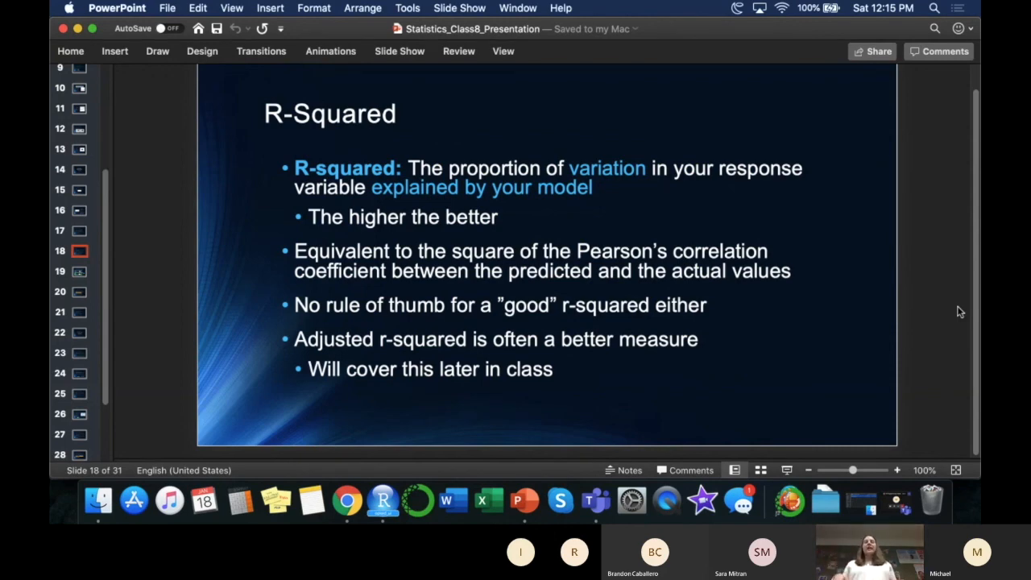
{"action": "mouse_move", "coordinate": [823, 117]}
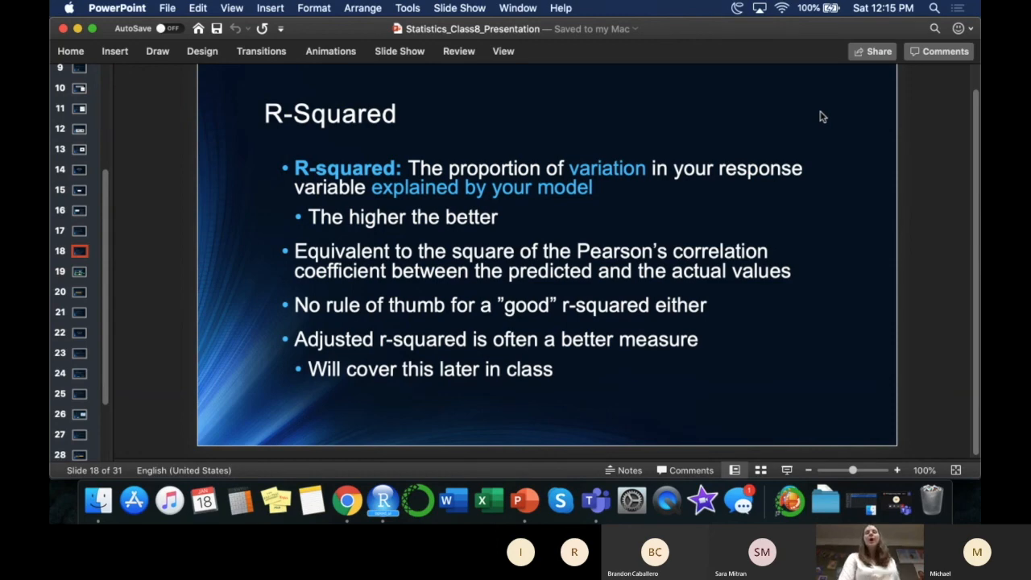
Visit slides 19, 25 and 28, ending on slide 27, Comparing Models with anova().
{"action": "left_click", "coordinate": [79, 271]}
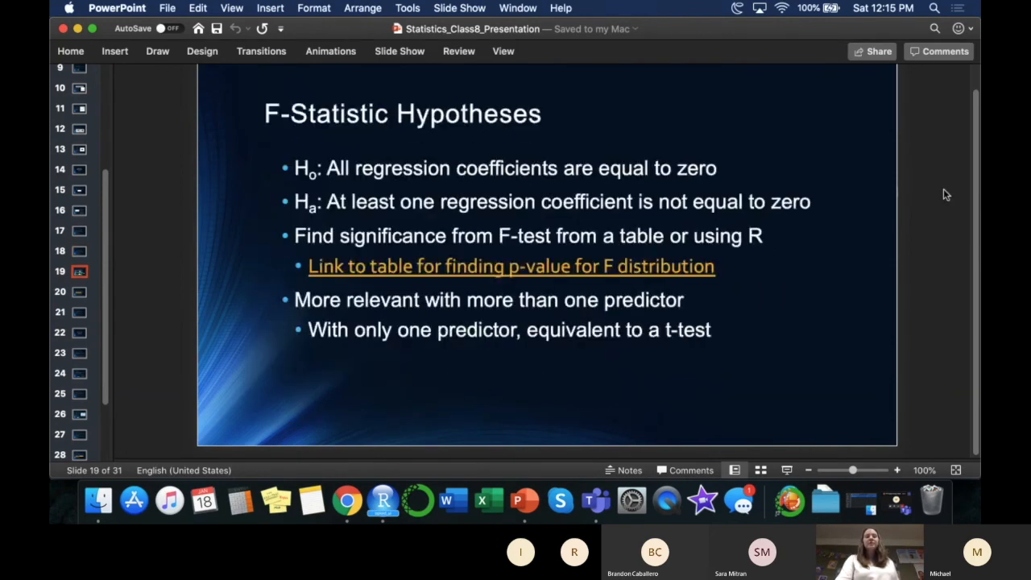
{"action": "left_click", "coordinate": [79, 393]}
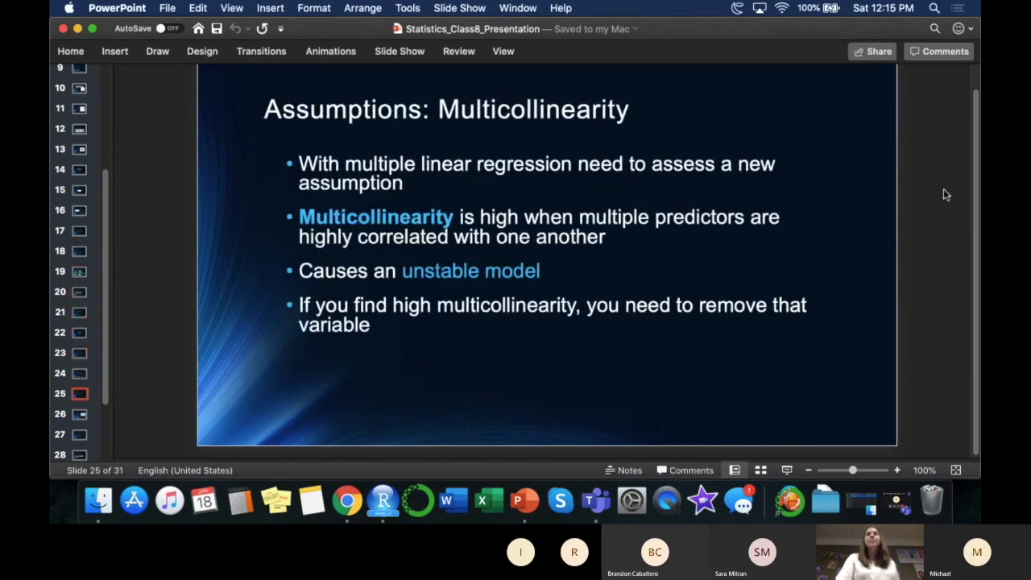
{"action": "left_click", "coordinate": [78, 454]}
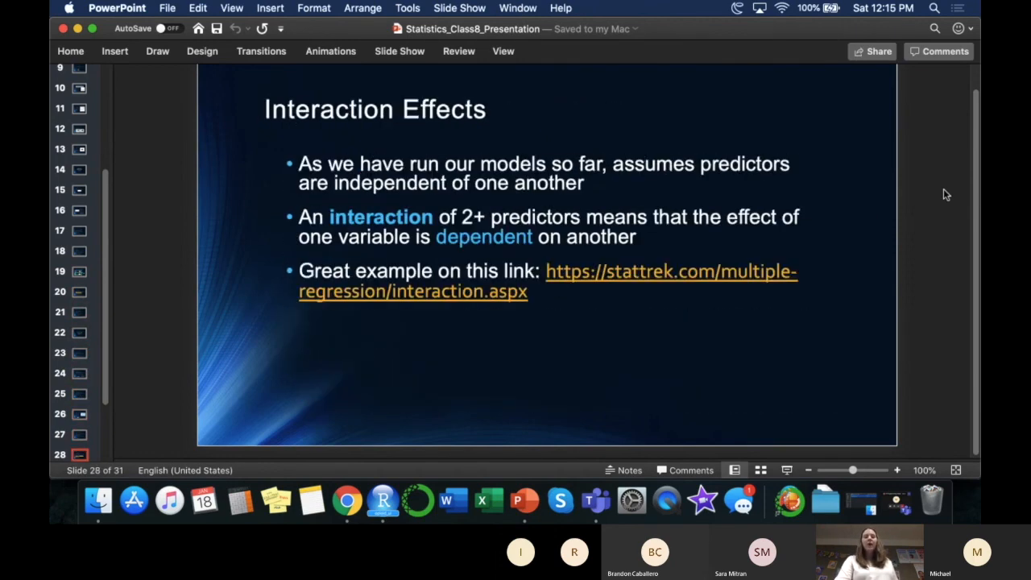
{"action": "left_click", "coordinate": [79, 434]}
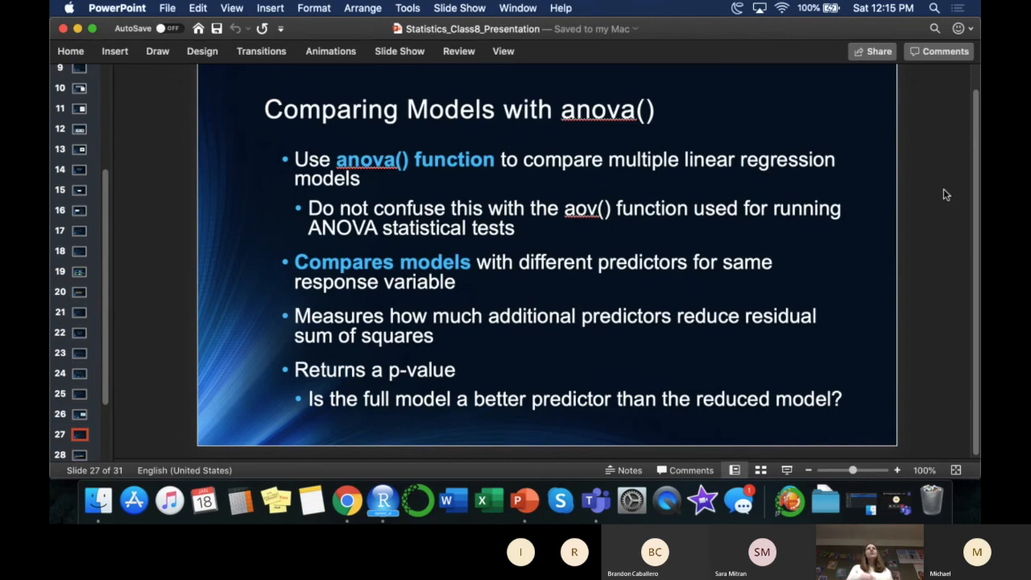